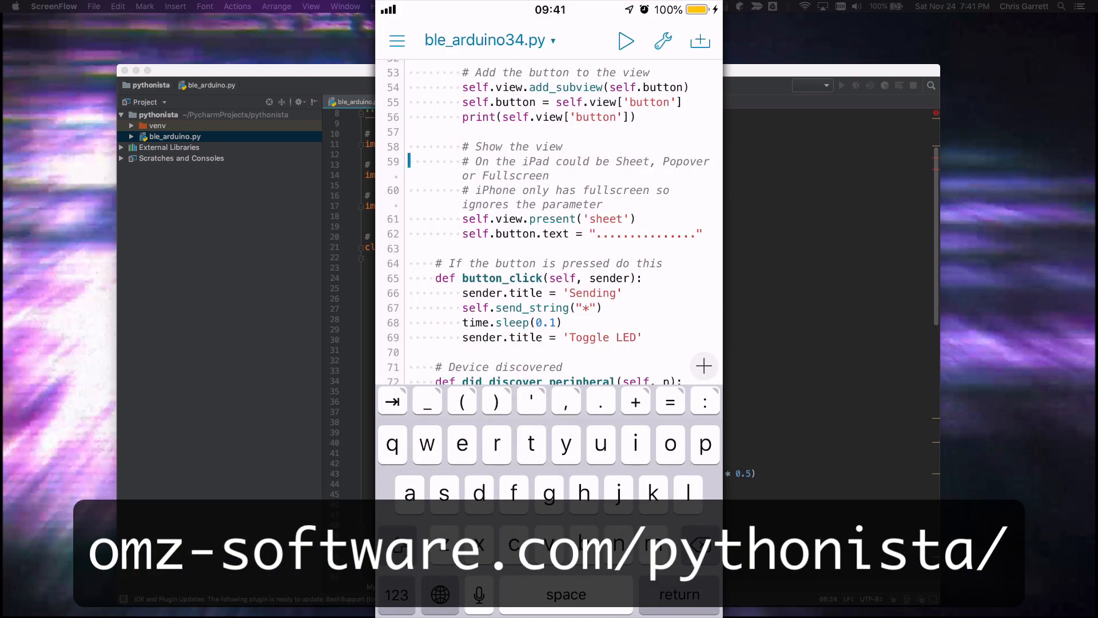
# Open Pythonista's file browser listing BLE_Arduino script versions 27 through 34
pyautogui.click(396, 41)
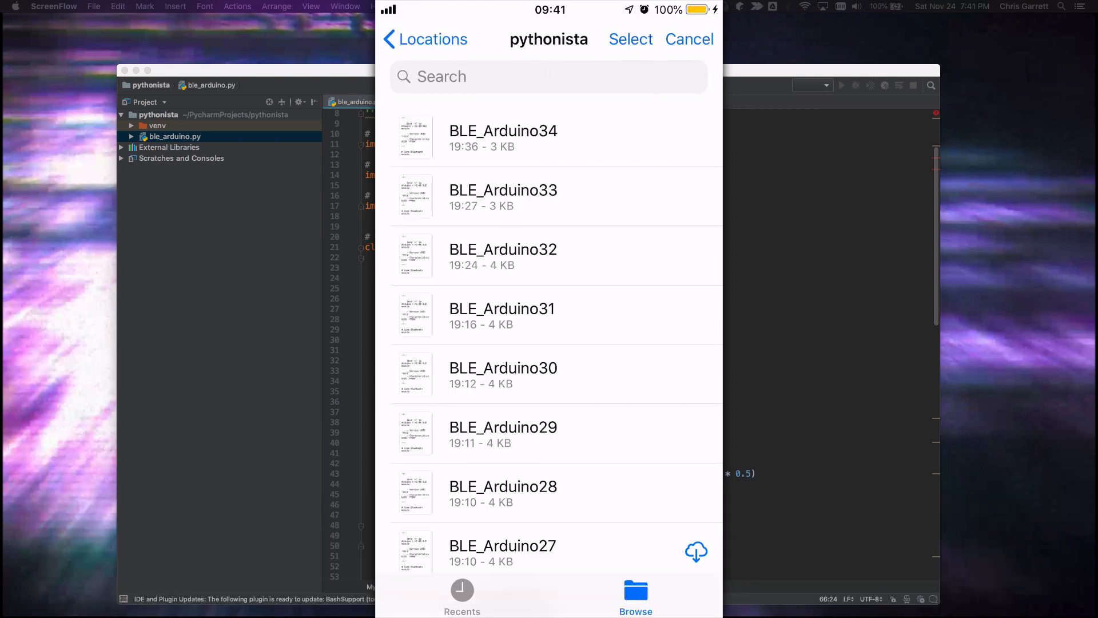
# Dismiss the Pythonista file browser and reach the phone's Bluetooth settings showing HC-08 connected
pyautogui.click(503, 131)
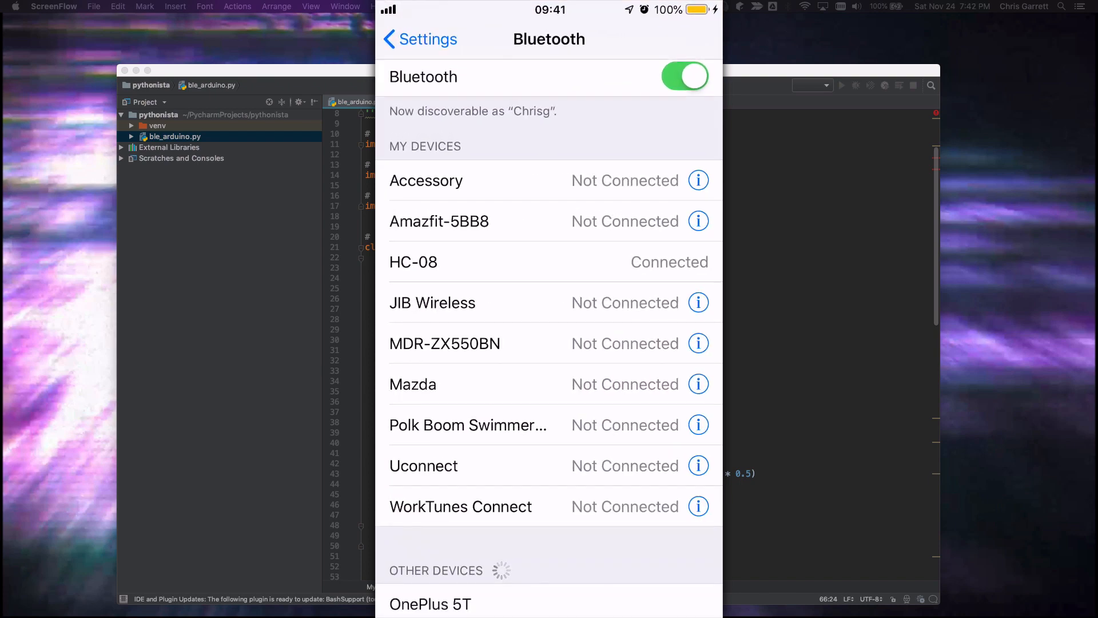
# Toggle Bluetooth off to disconnect the HC-08, then back on
pyautogui.click(684, 76)
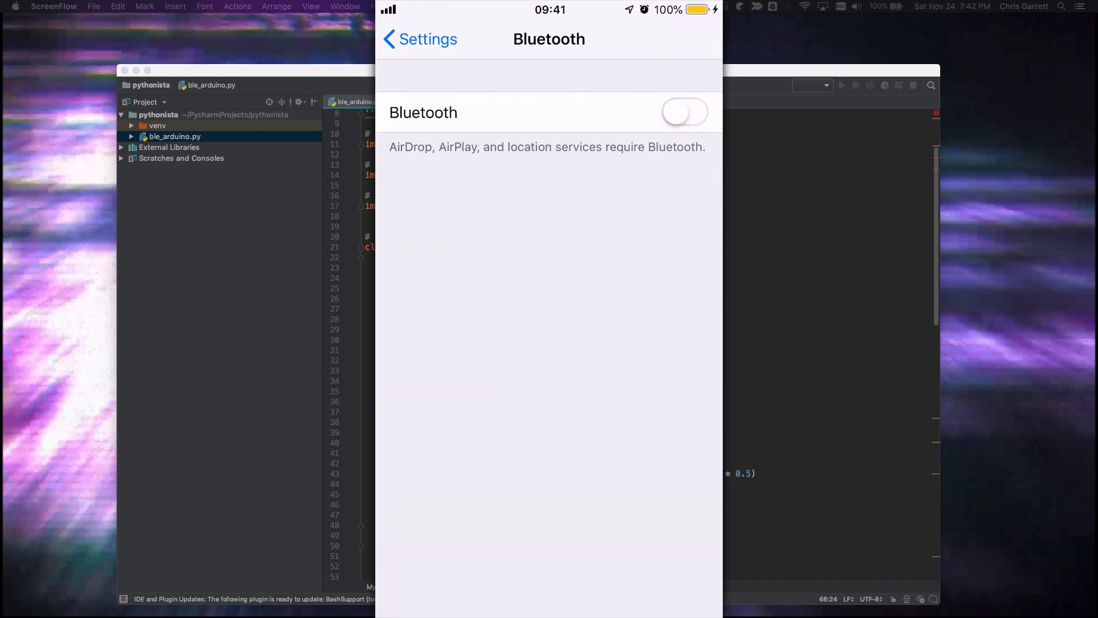
pyautogui.click(684, 112)
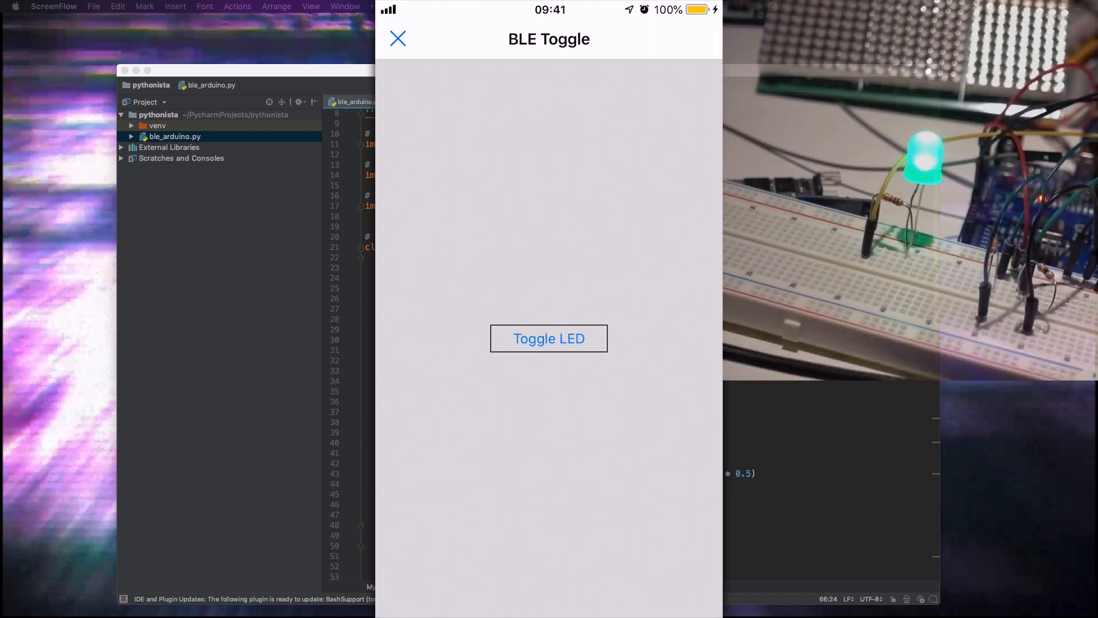
# Tap Toggle LED seven times, switching the breadboard LED on and off
pyautogui.click(548, 338)
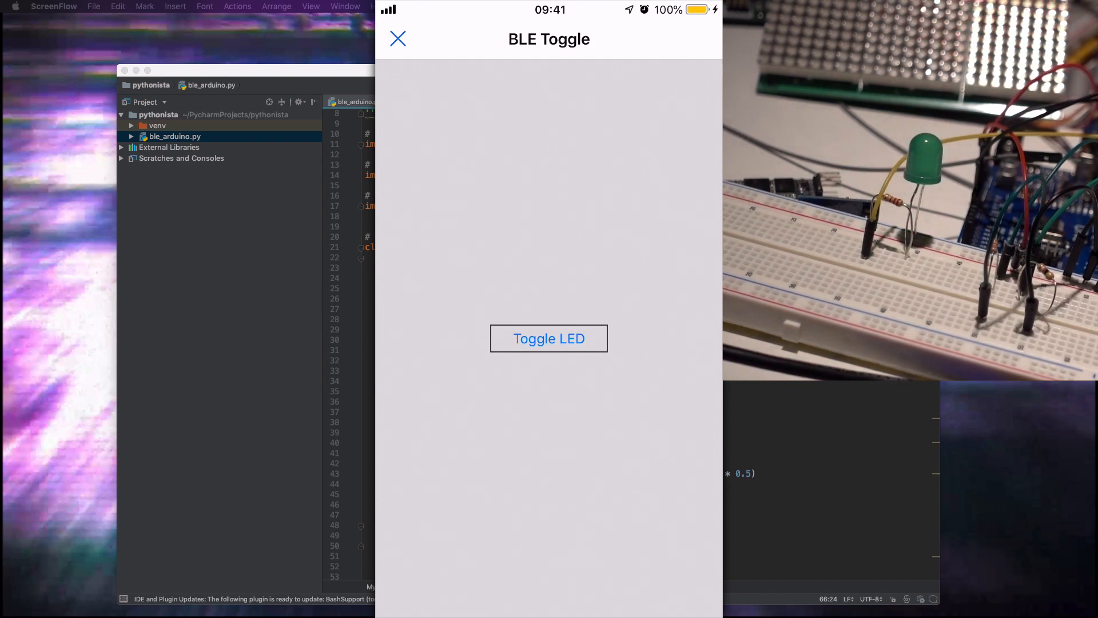
pyautogui.click(548, 338)
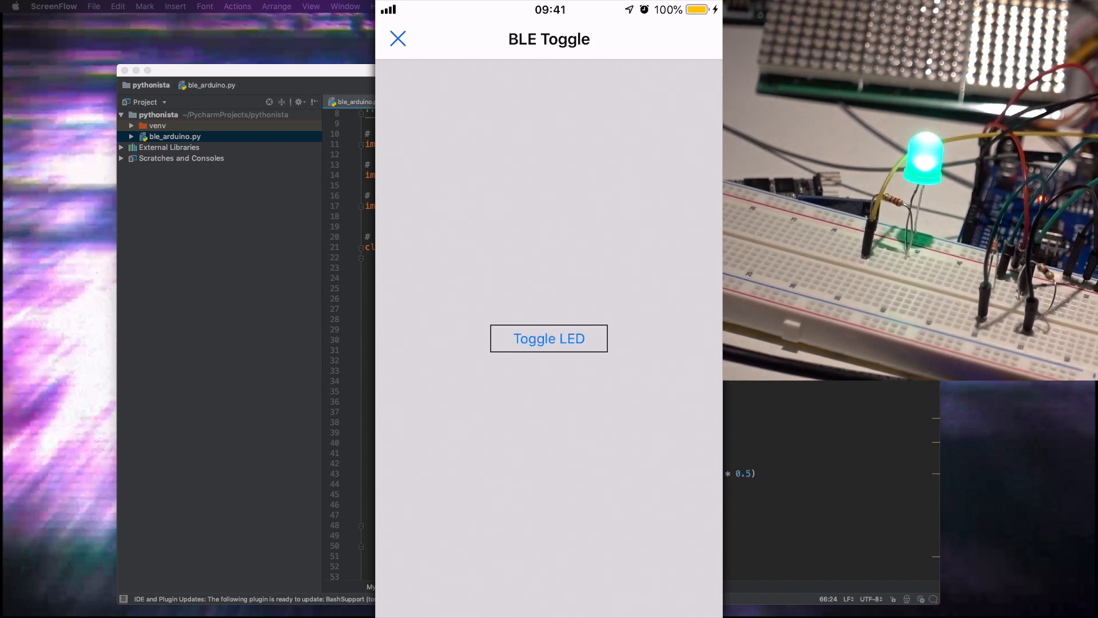
pyautogui.click(549, 338)
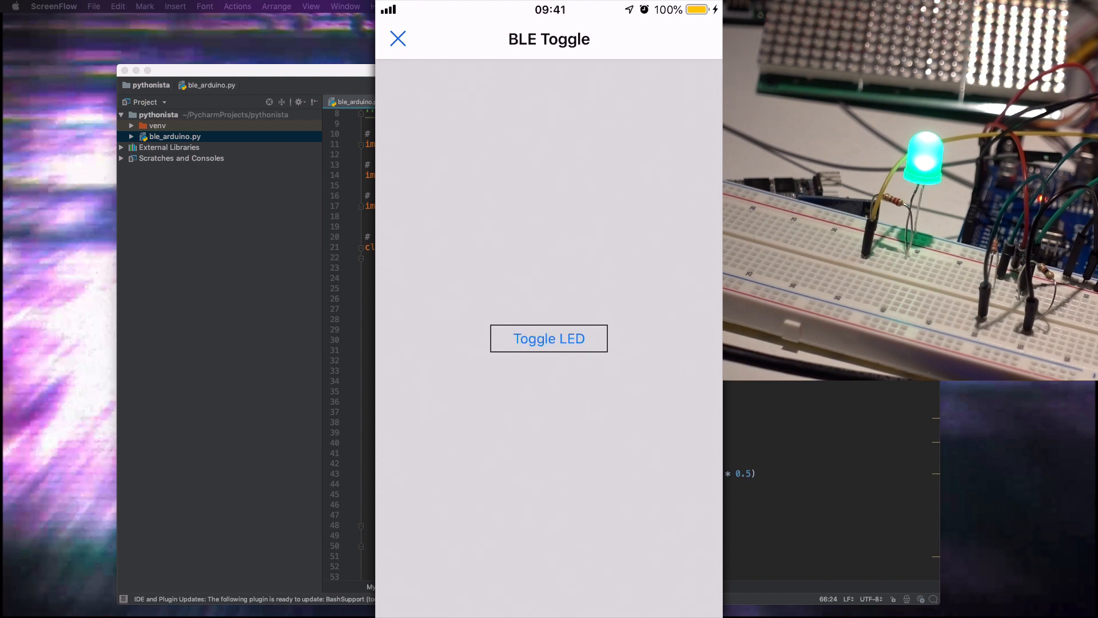
pyautogui.click(549, 338)
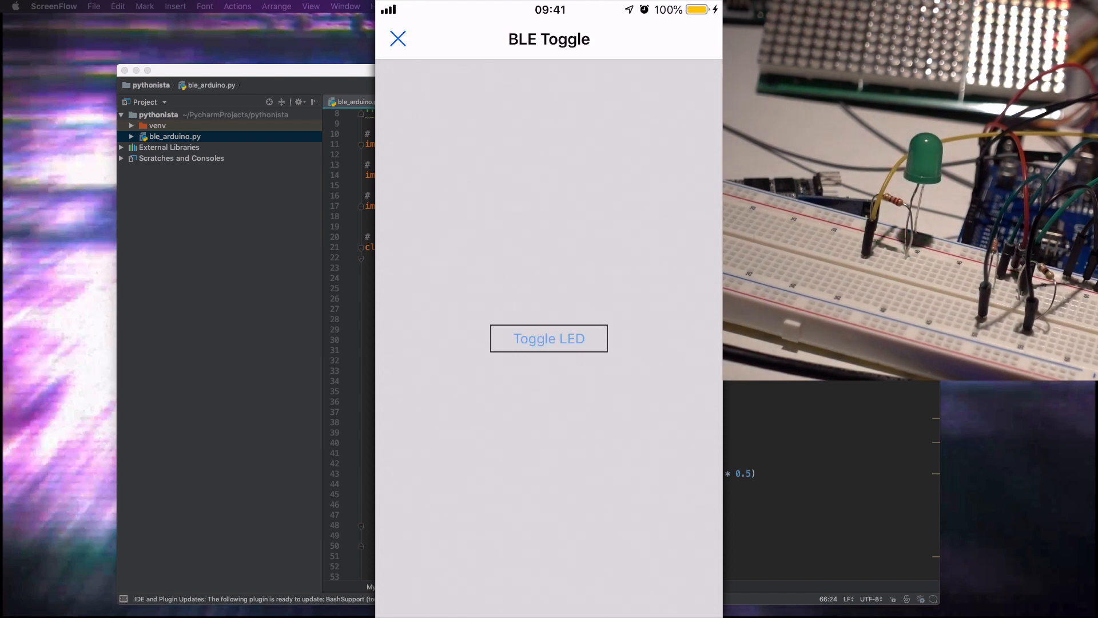
pyautogui.click(549, 338)
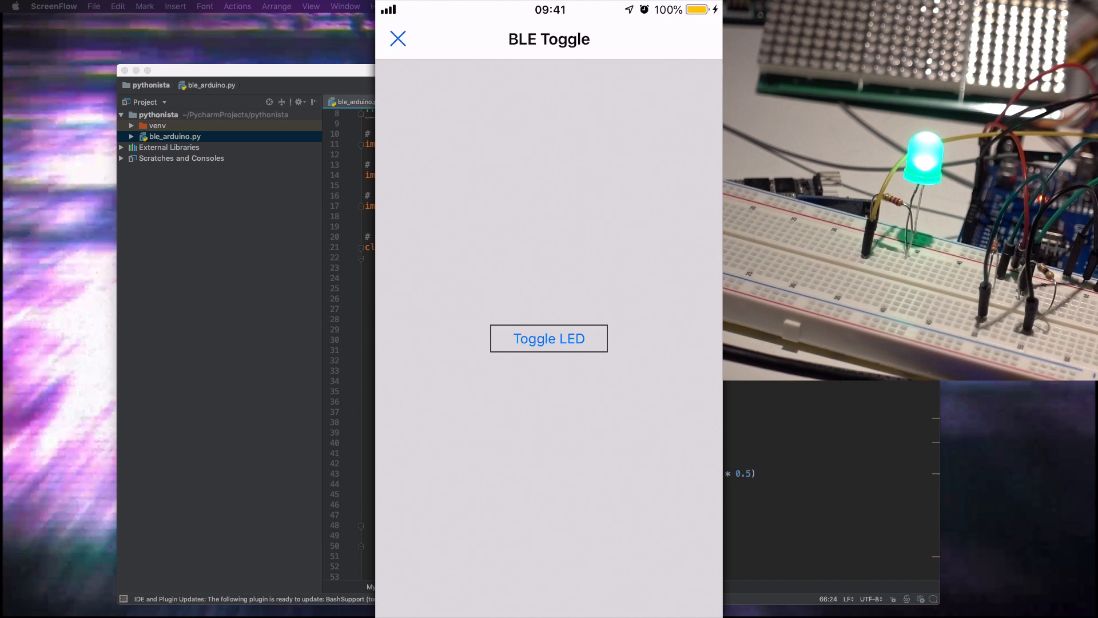
pyautogui.click(549, 338)
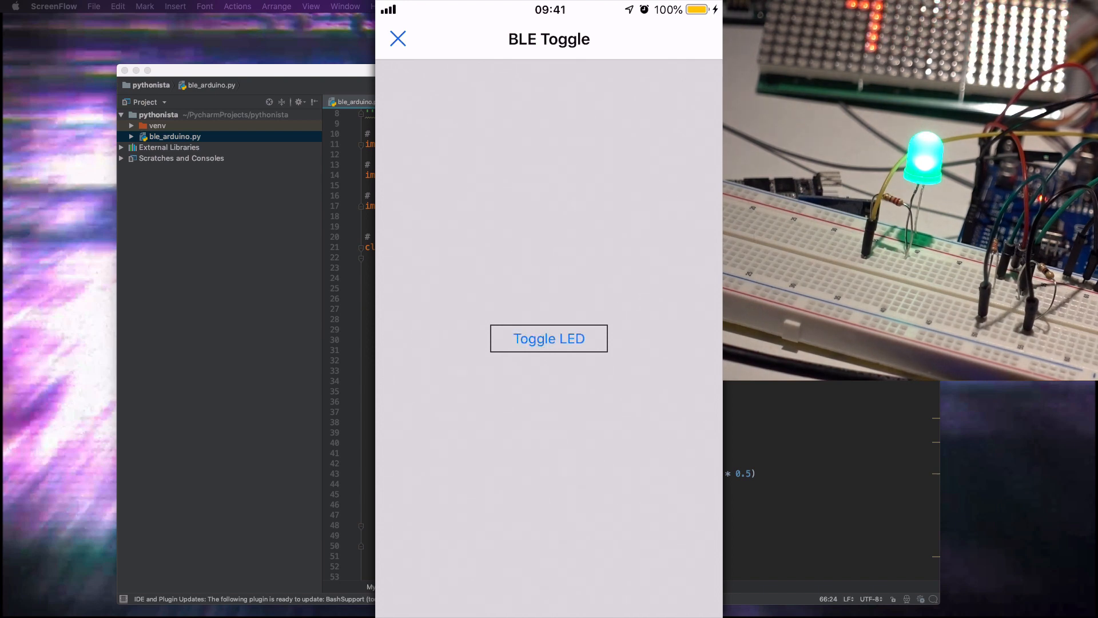
pyautogui.click(549, 338)
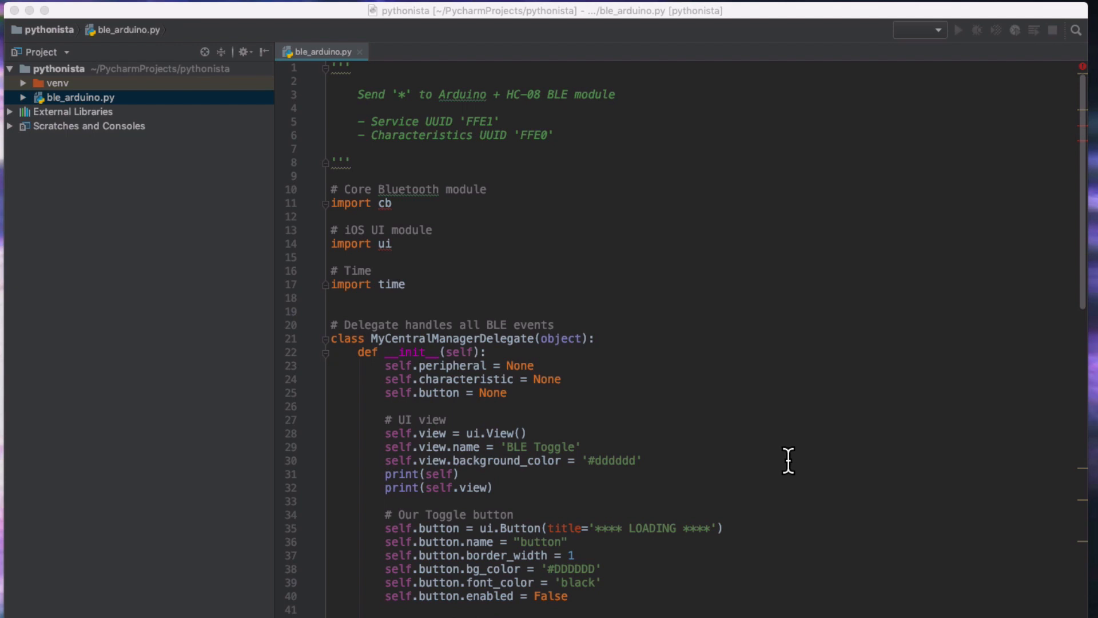
pyautogui.moveTo(782, 461)
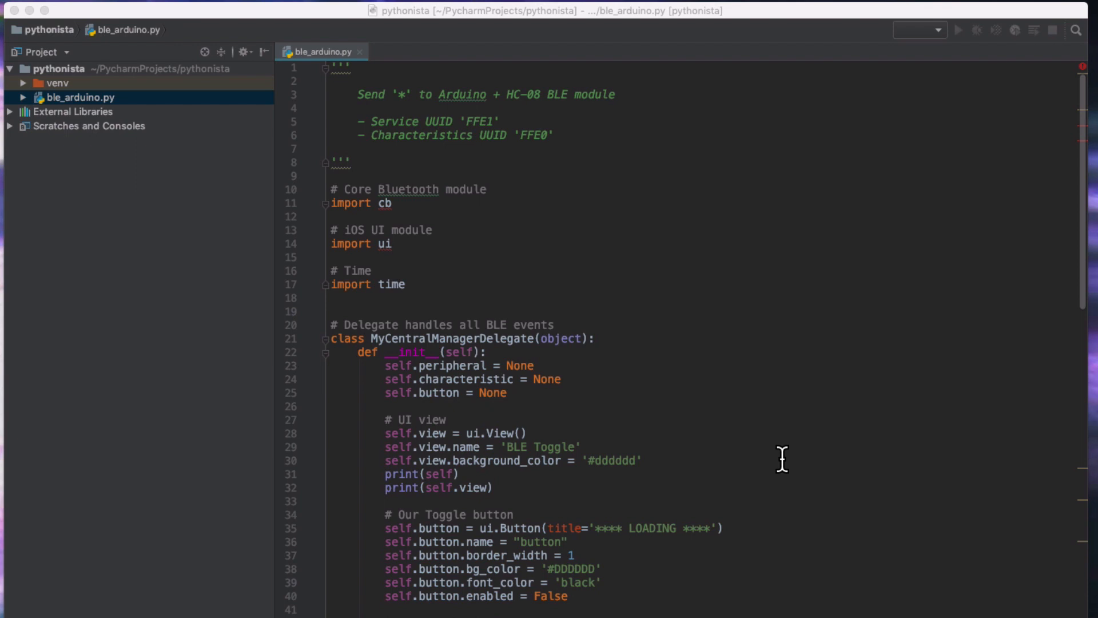
pyautogui.moveTo(625, 261)
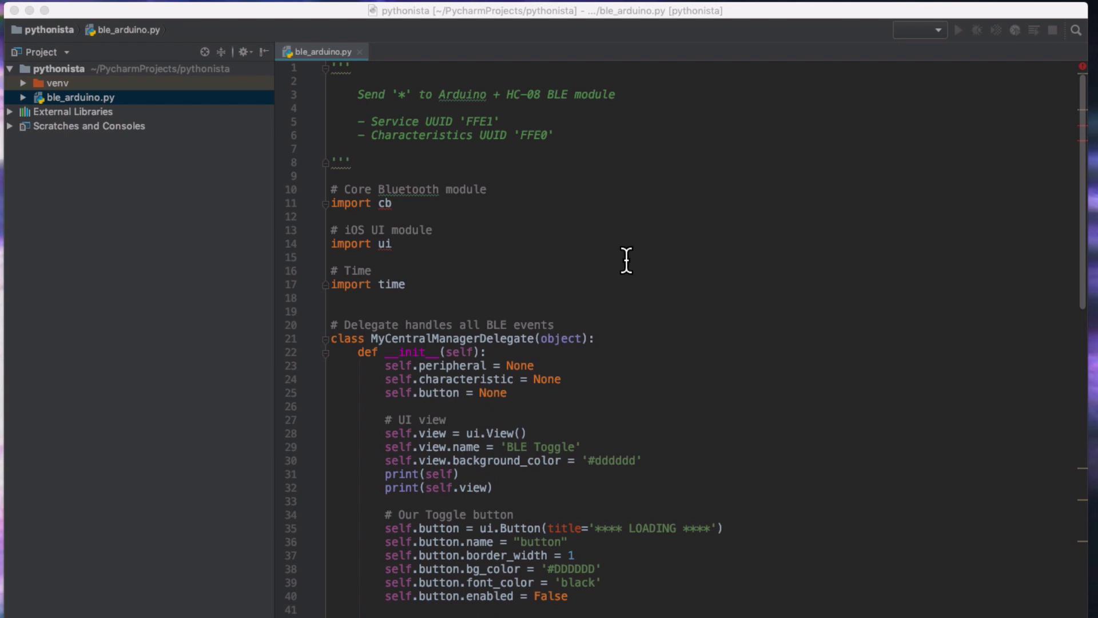
pyautogui.moveTo(545, 218)
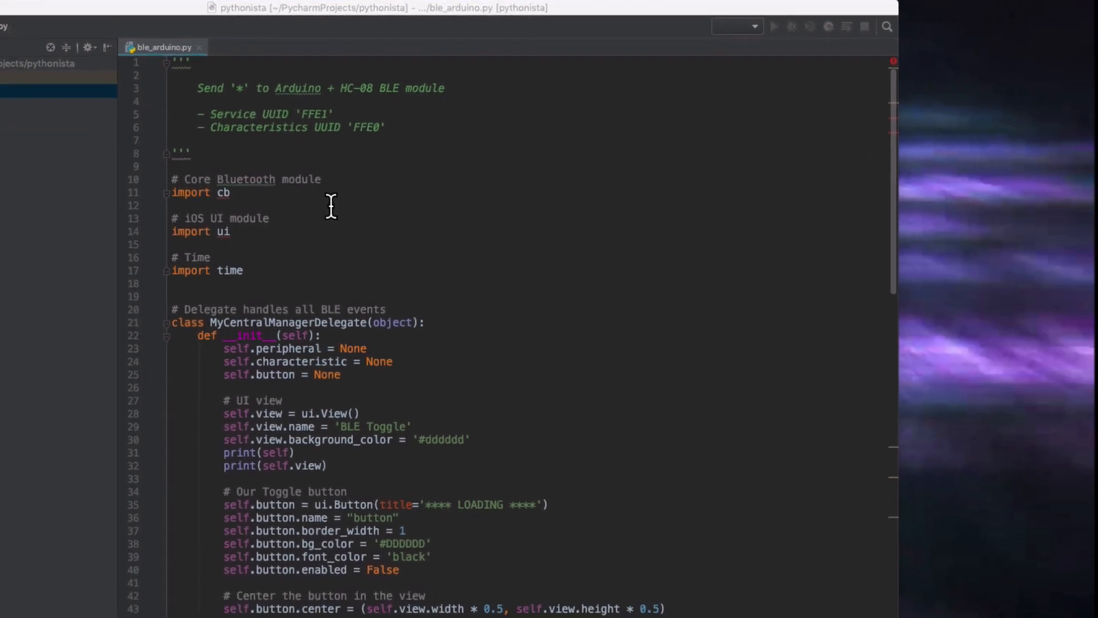
pyautogui.moveTo(346, 266)
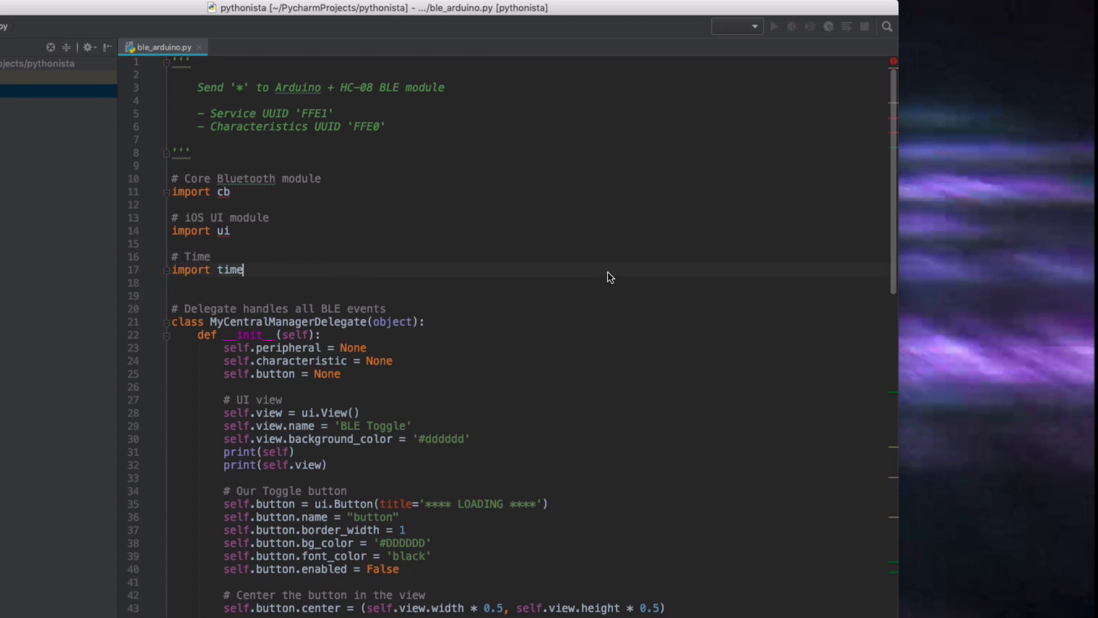
pyautogui.scroll(-3)
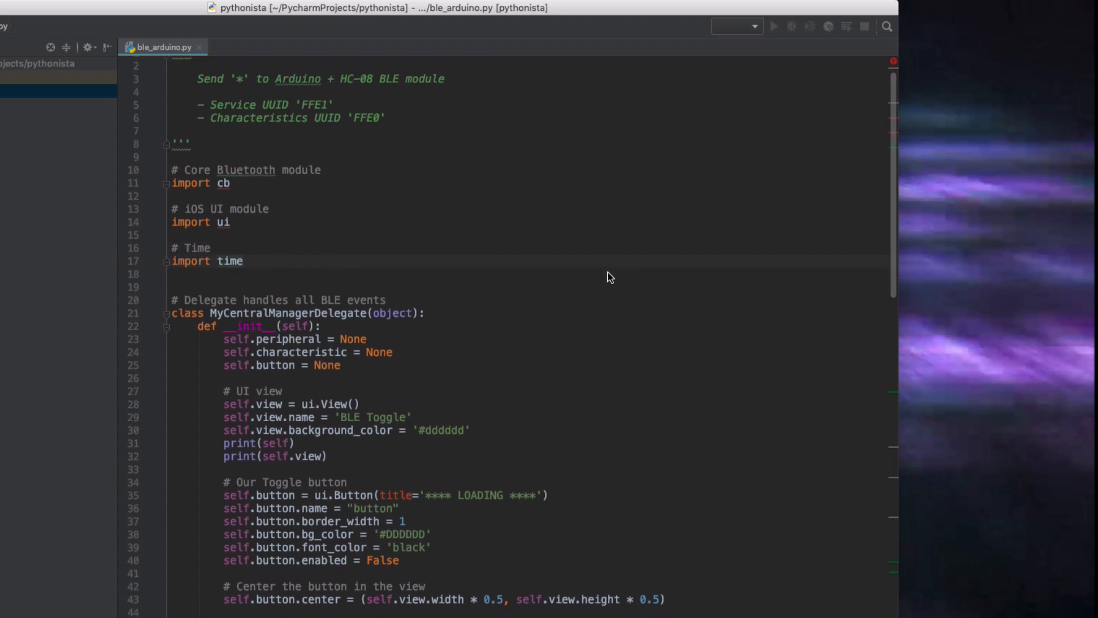
pyautogui.scroll(-3)
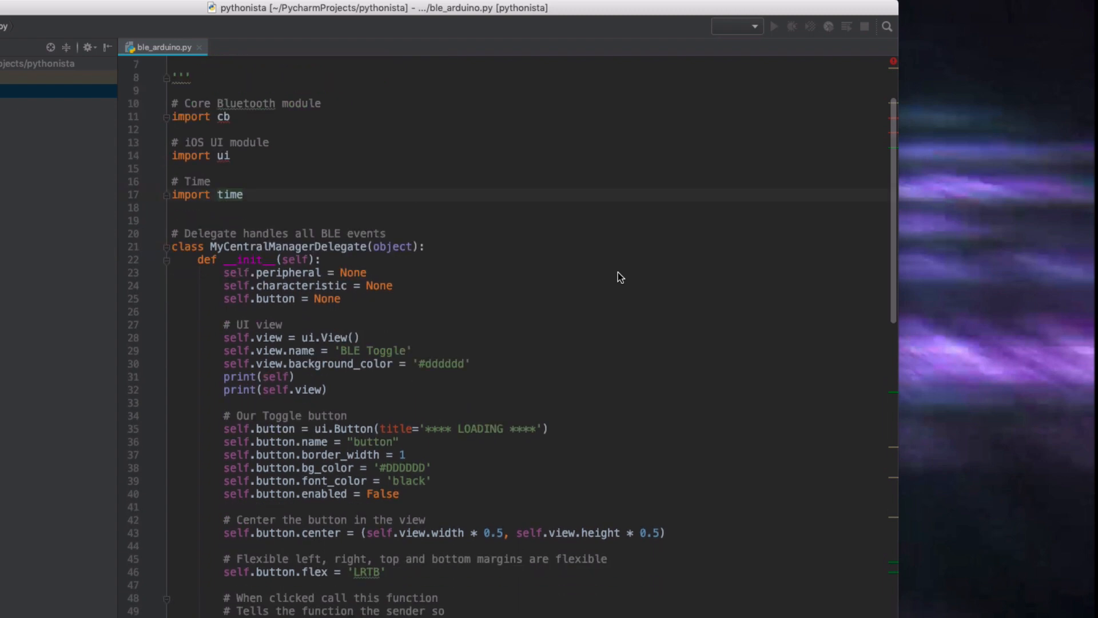
pyautogui.scroll(-3)
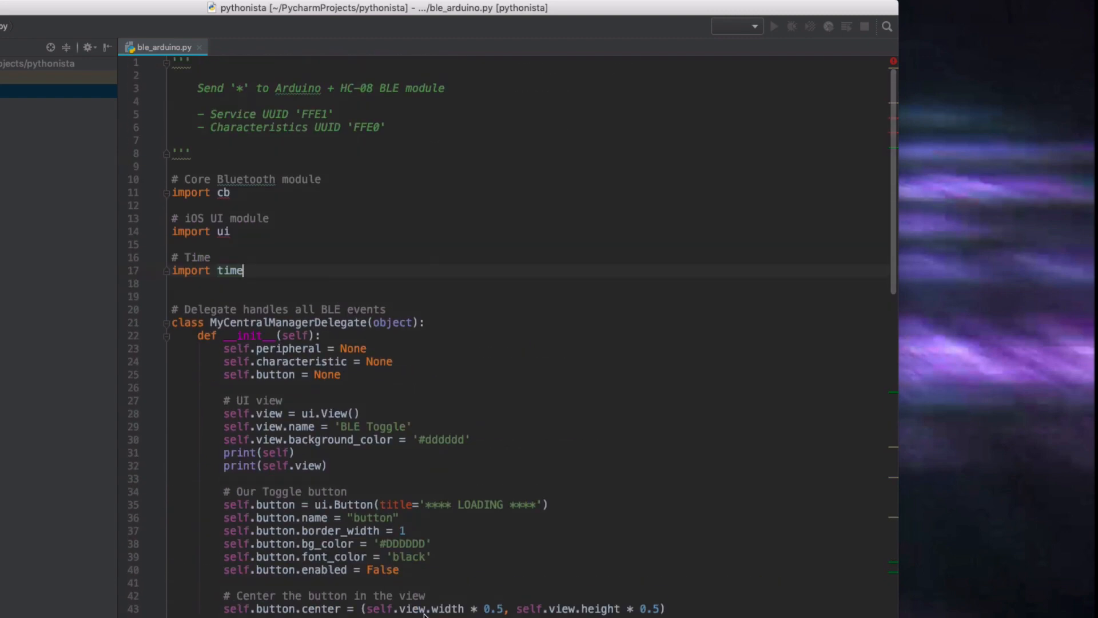
pyautogui.scroll(-3)
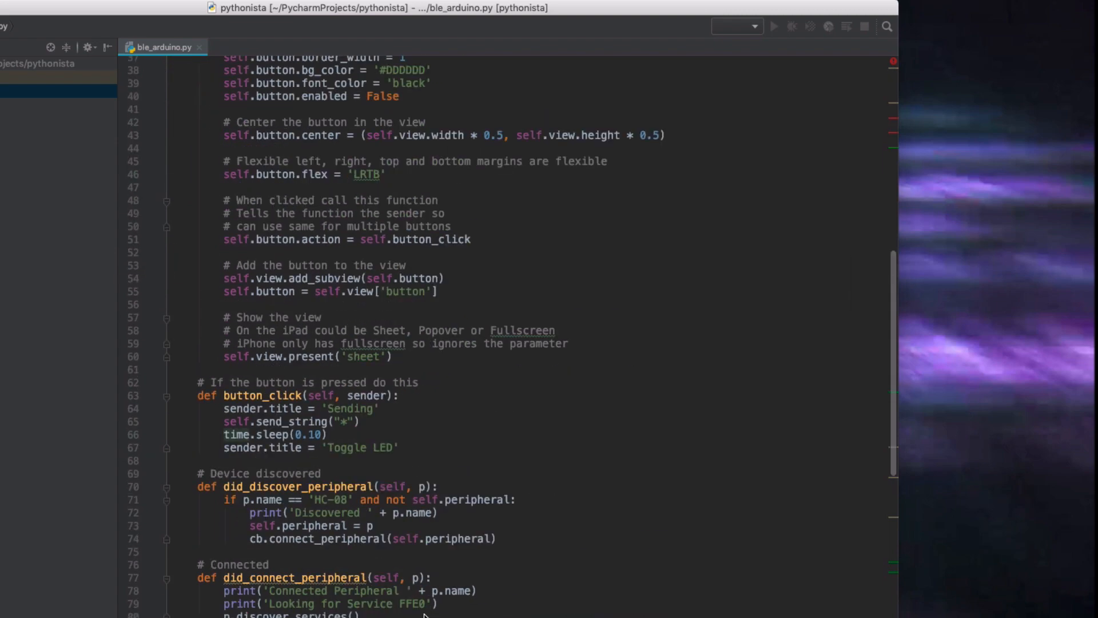
pyautogui.scroll(-3)
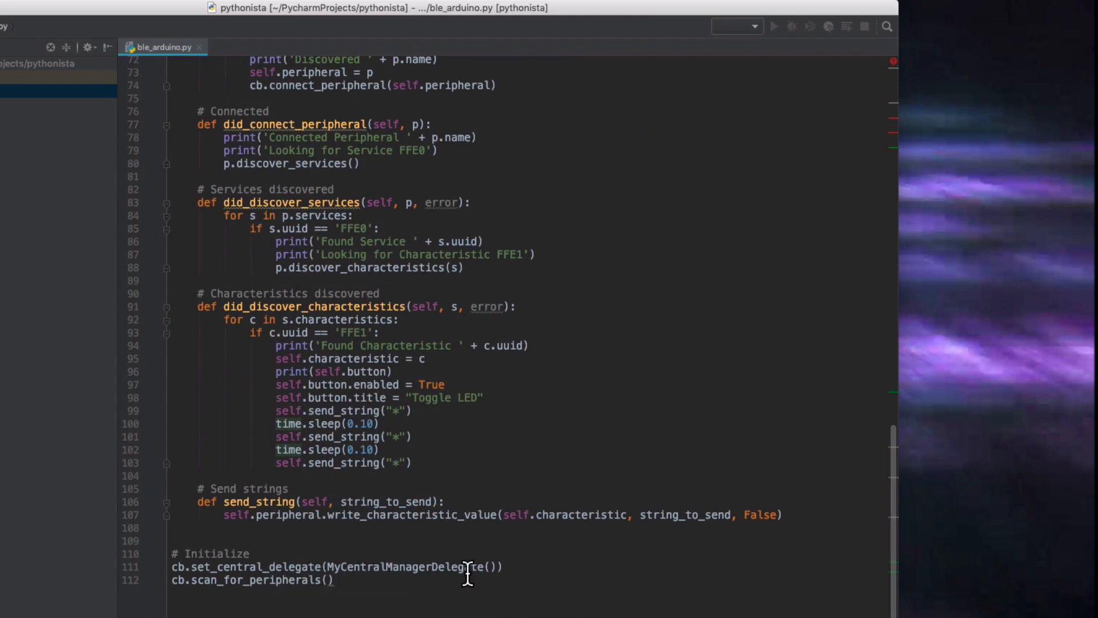
pyautogui.moveTo(424, 586)
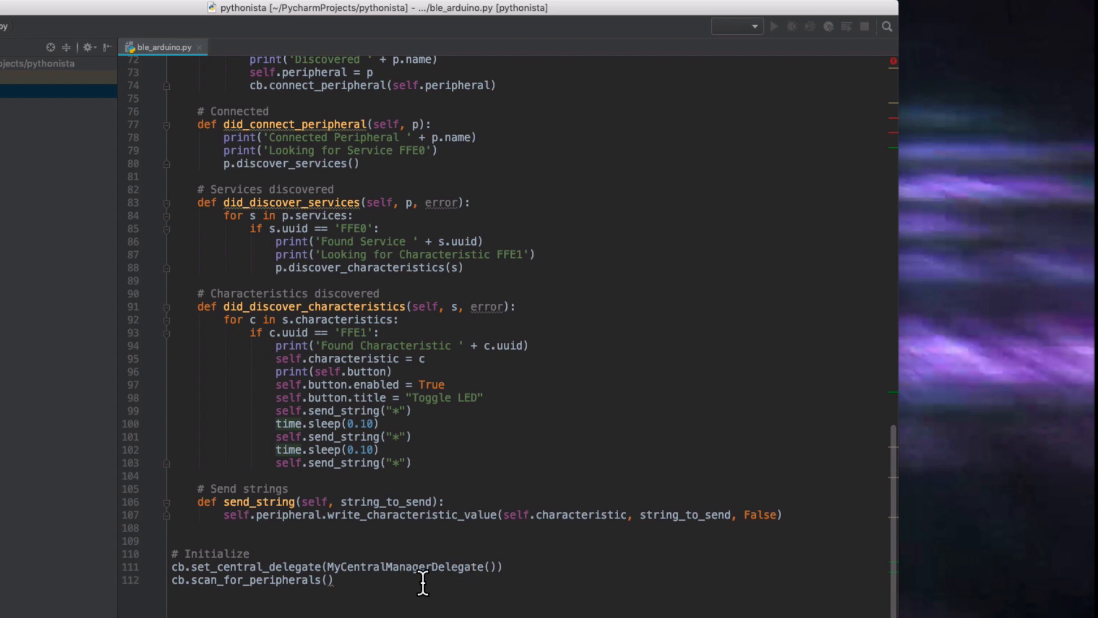
pyautogui.moveTo(375, 586)
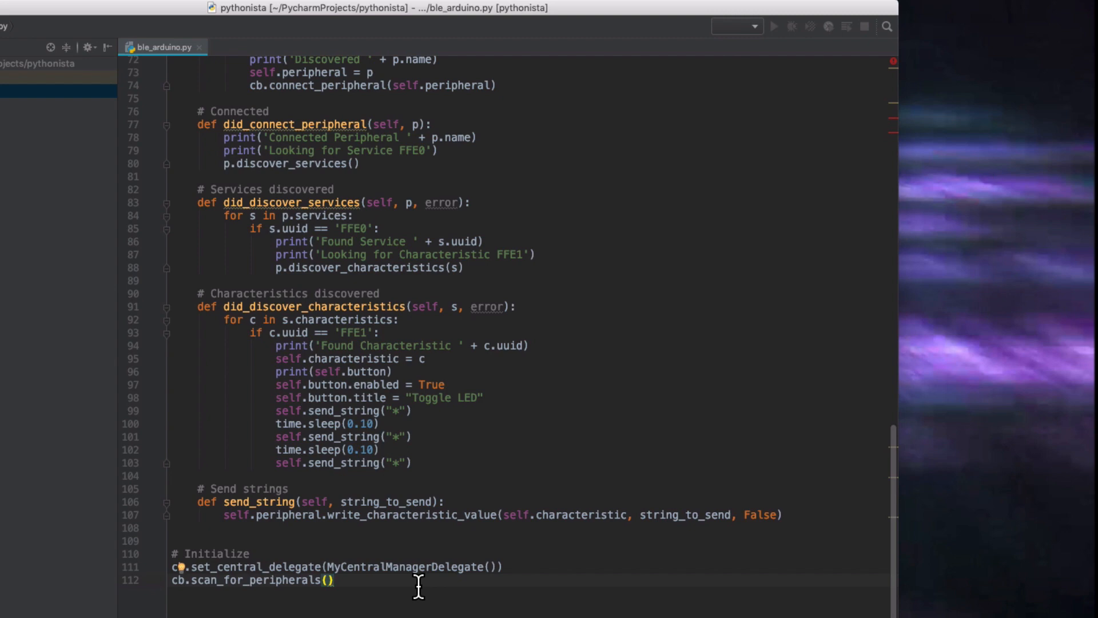
pyautogui.moveTo(448, 590)
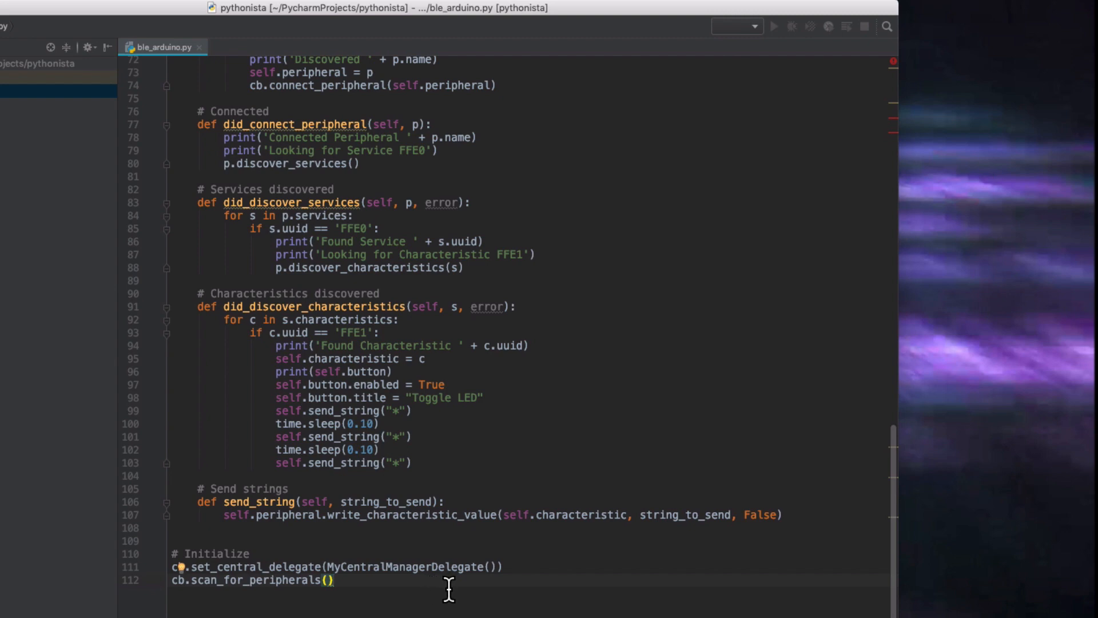
pyautogui.moveTo(515, 585)
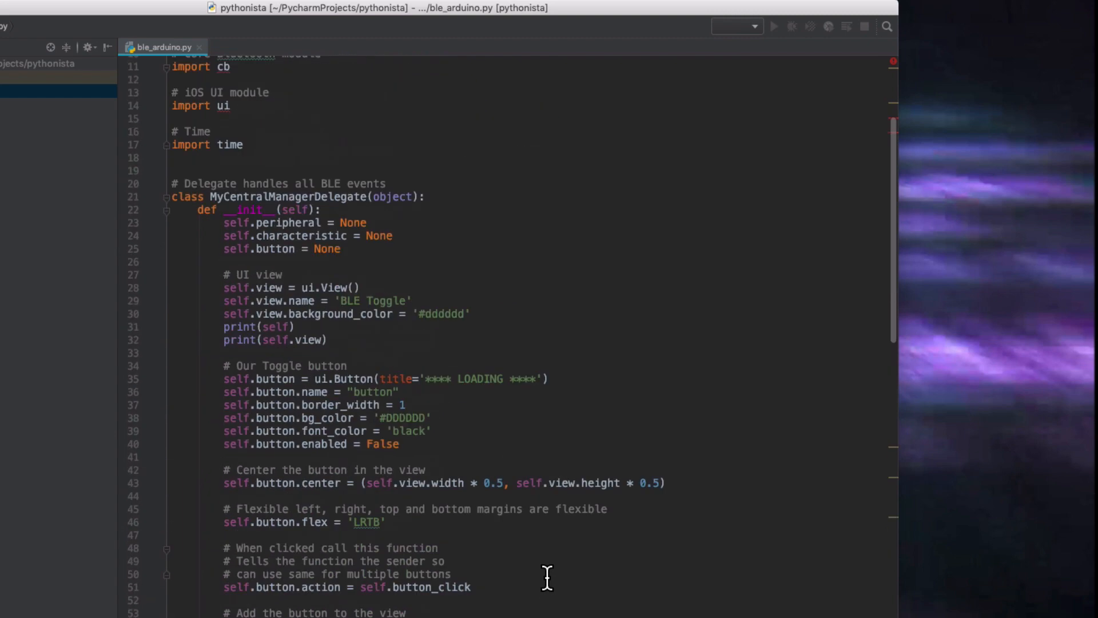
pyautogui.moveTo(465, 224)
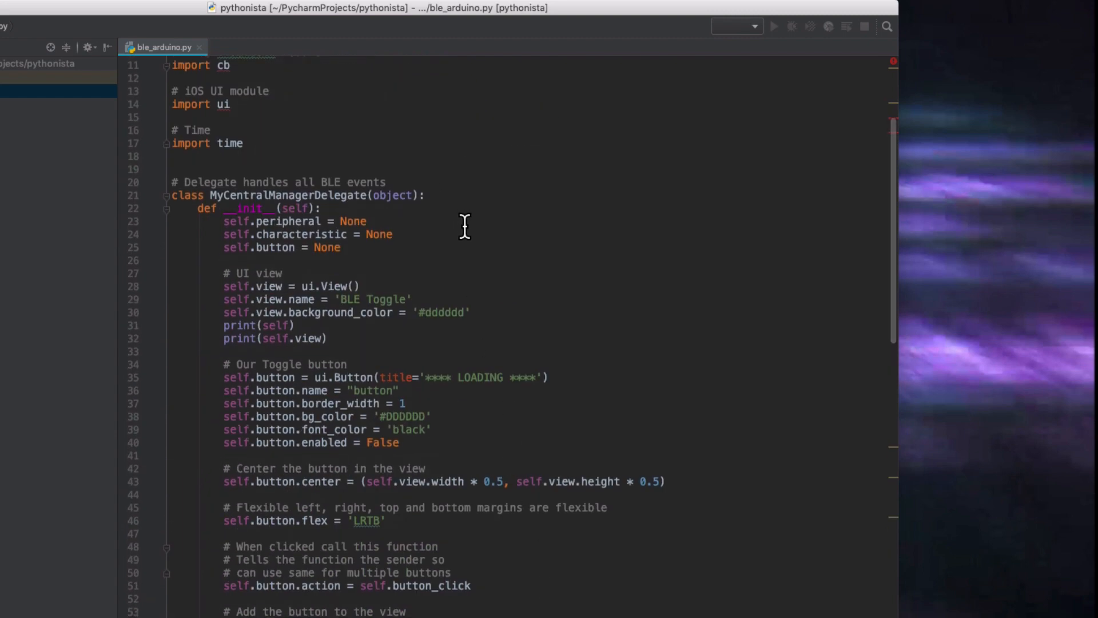
pyautogui.moveTo(461, 224)
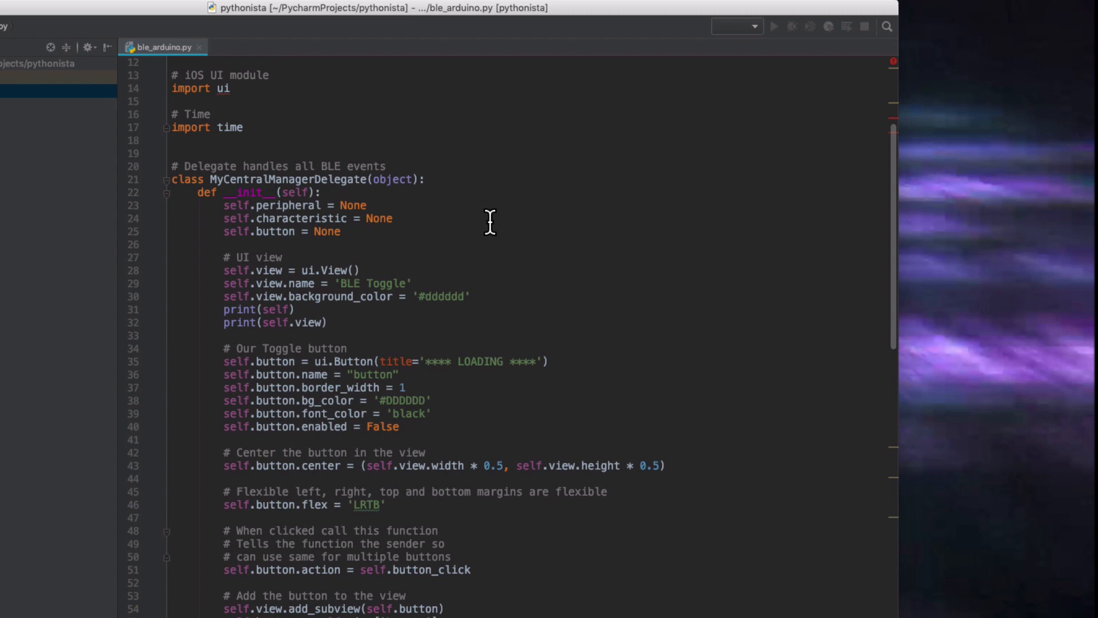
# Scroll through __init__'s view setup and mark the ui.Button creation line
pyautogui.scroll(-3)
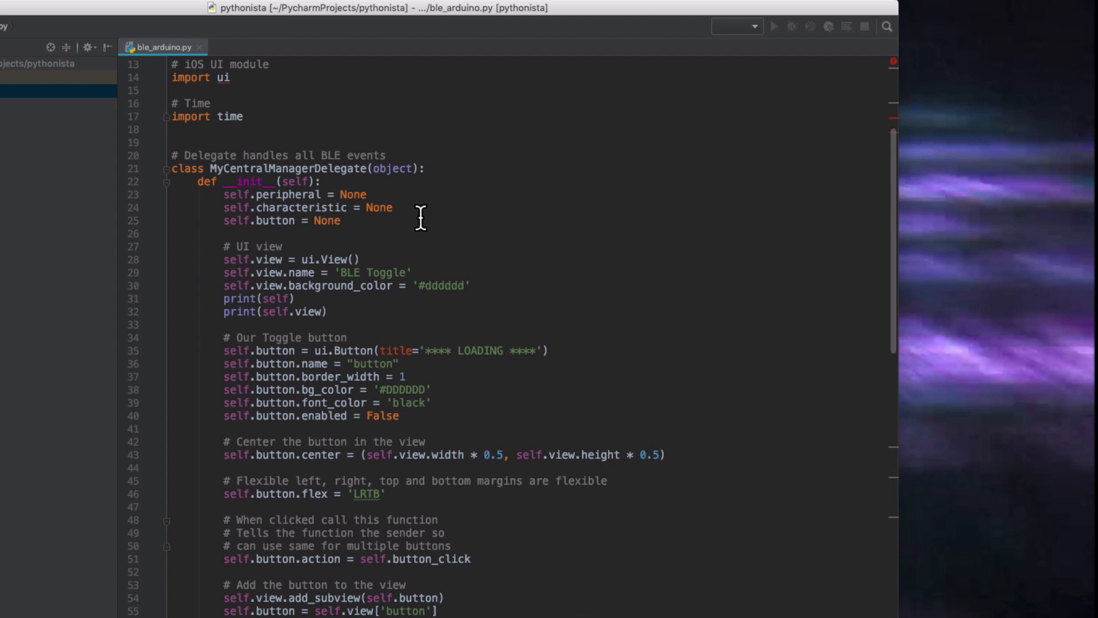
pyautogui.moveTo(430, 218)
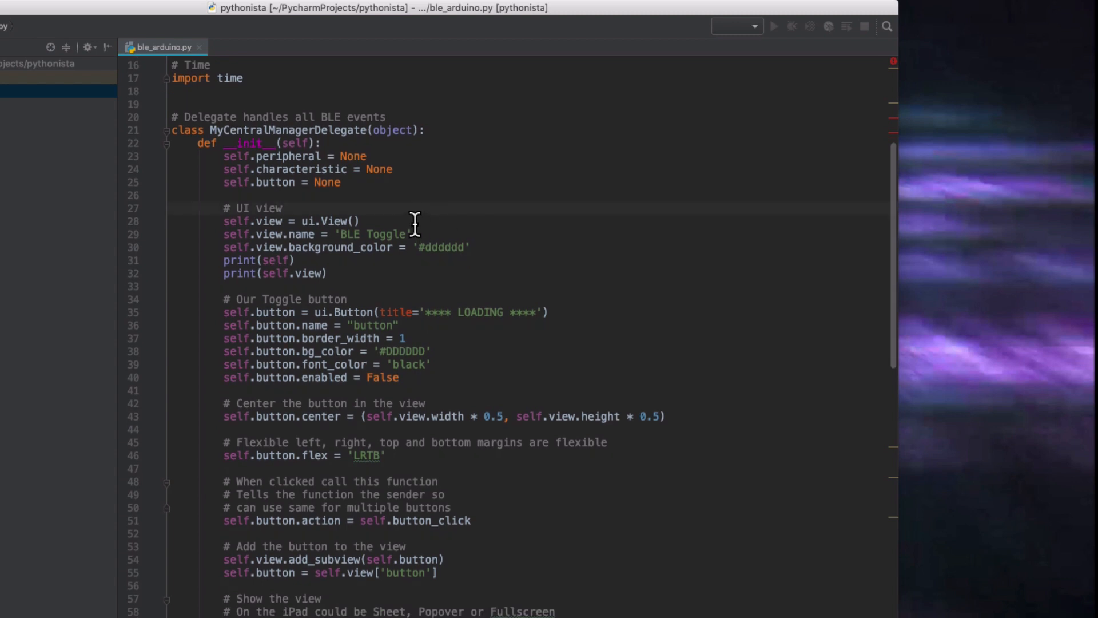
pyautogui.scroll(-3)
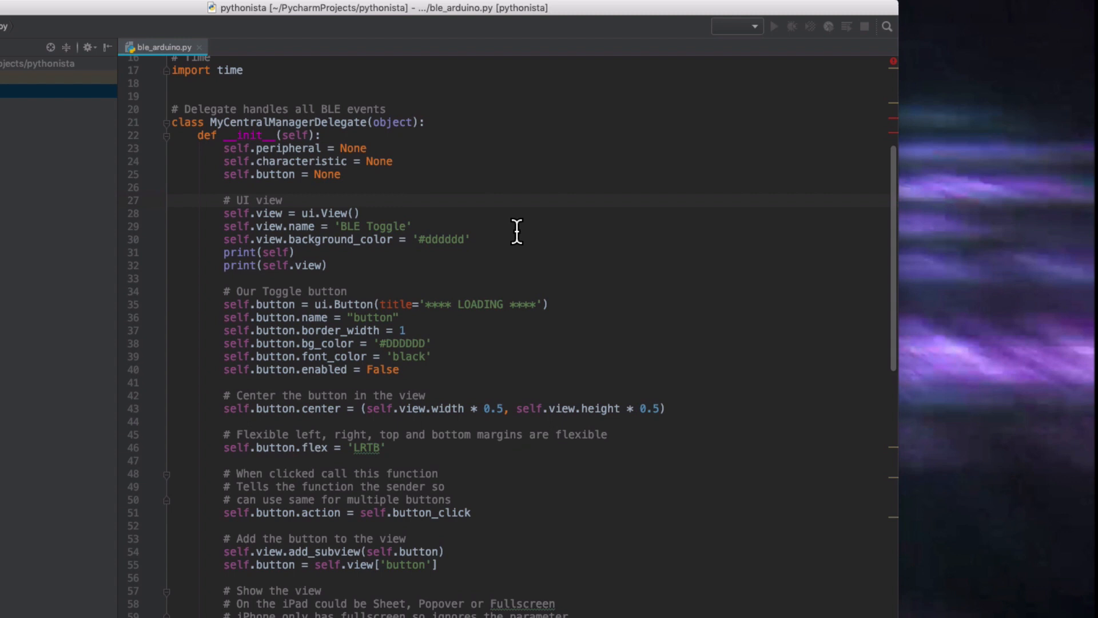
pyautogui.moveTo(517, 233)
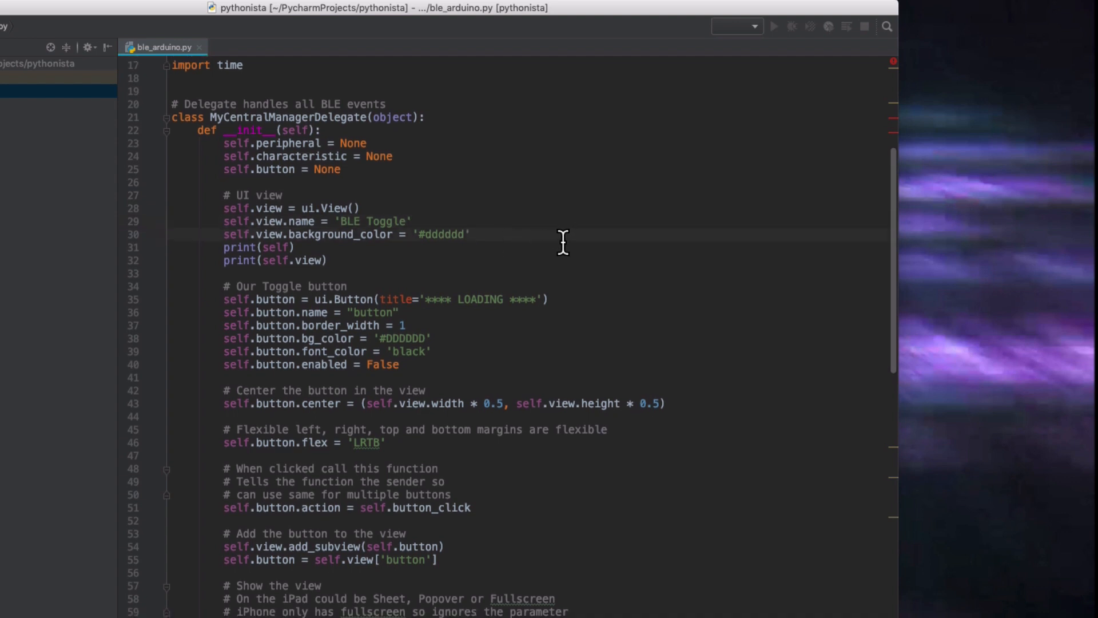
pyautogui.scroll(-3)
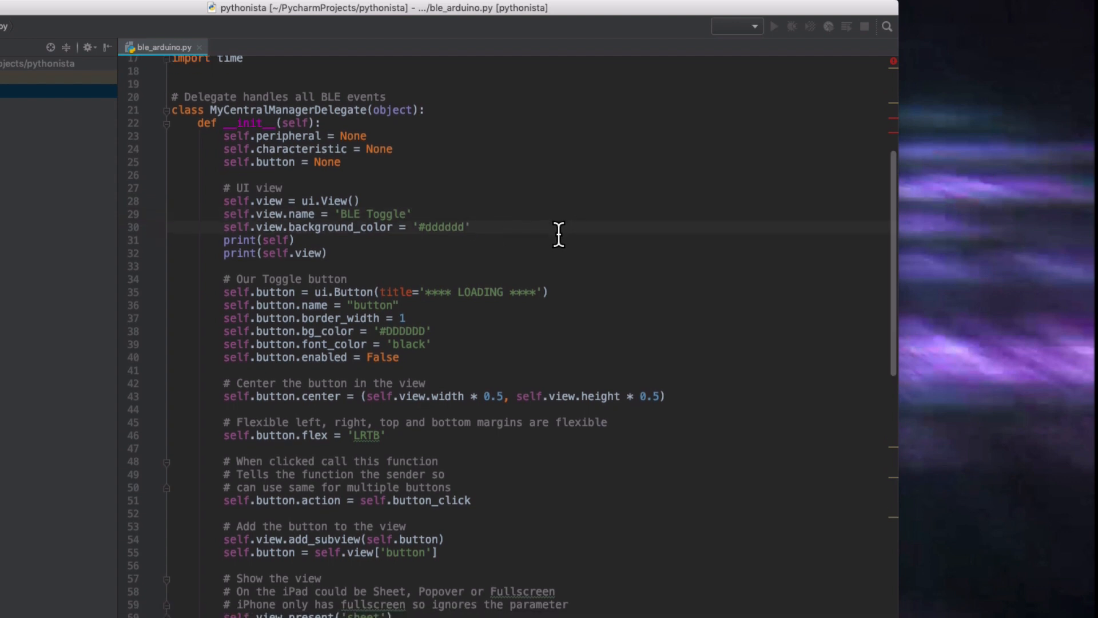
pyautogui.scroll(-3)
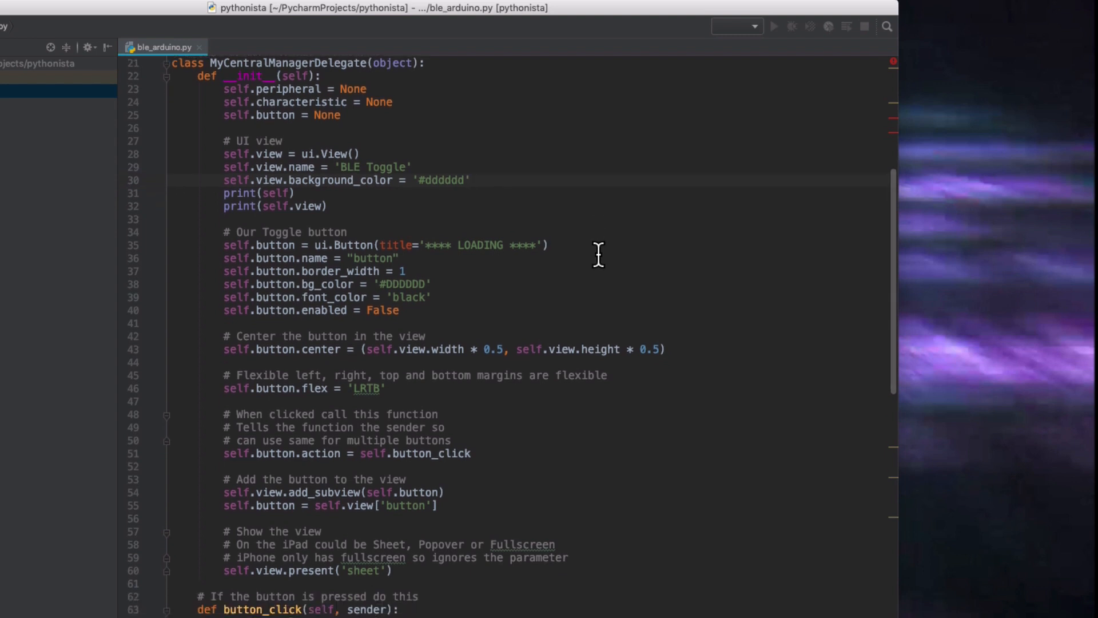
pyautogui.click(548, 245)
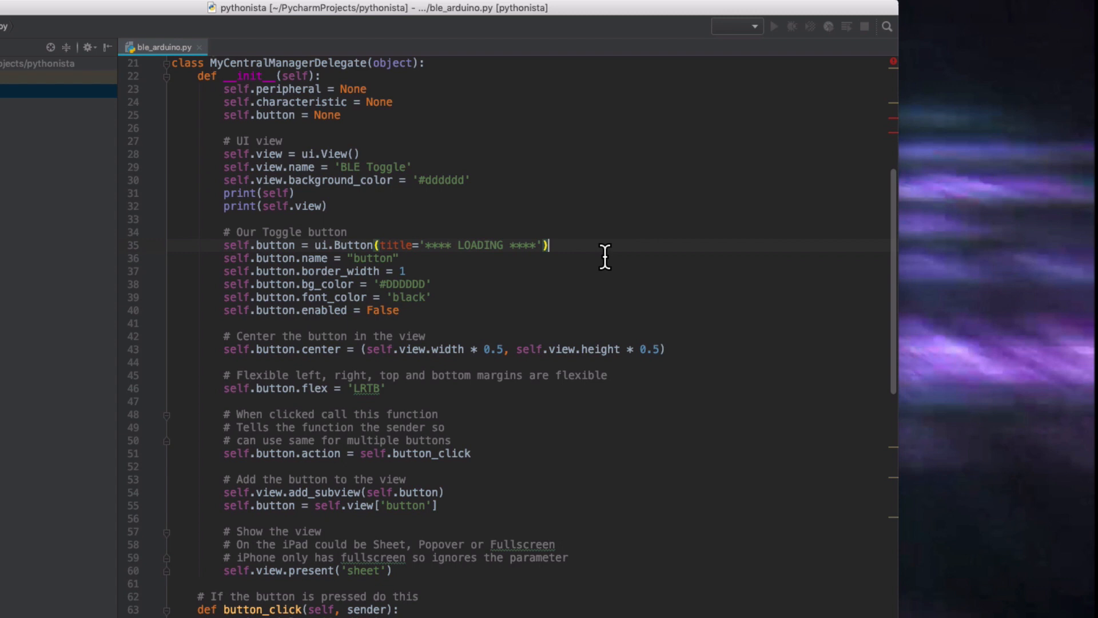
# Scroll past the click action, subview and sheet code to button_click and did_discover_peripheral
pyautogui.scroll(-3)
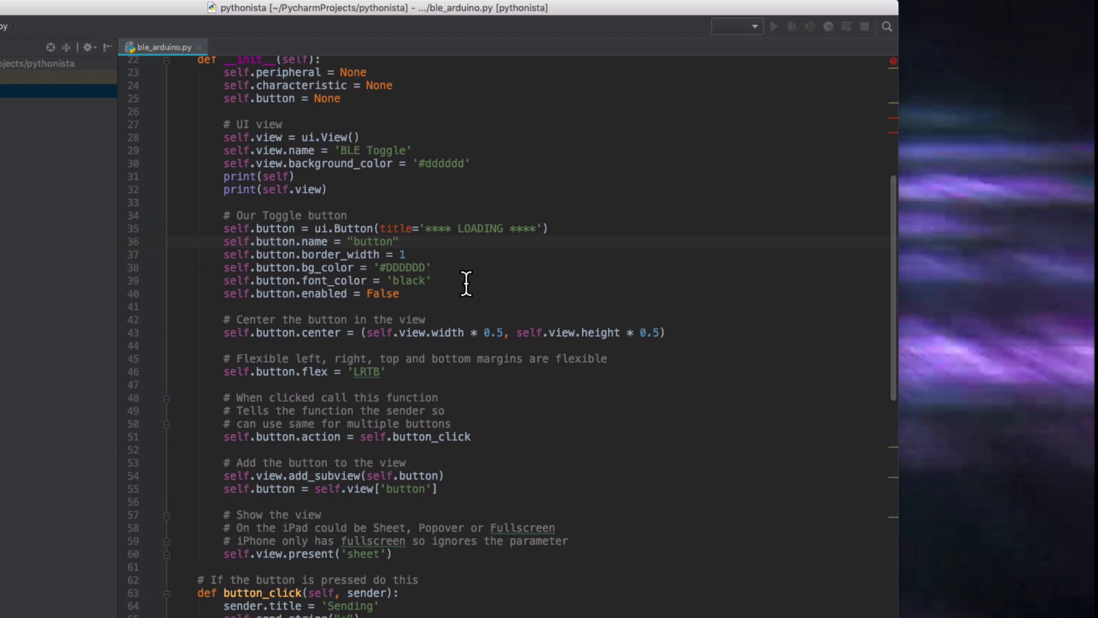
pyautogui.scroll(-3)
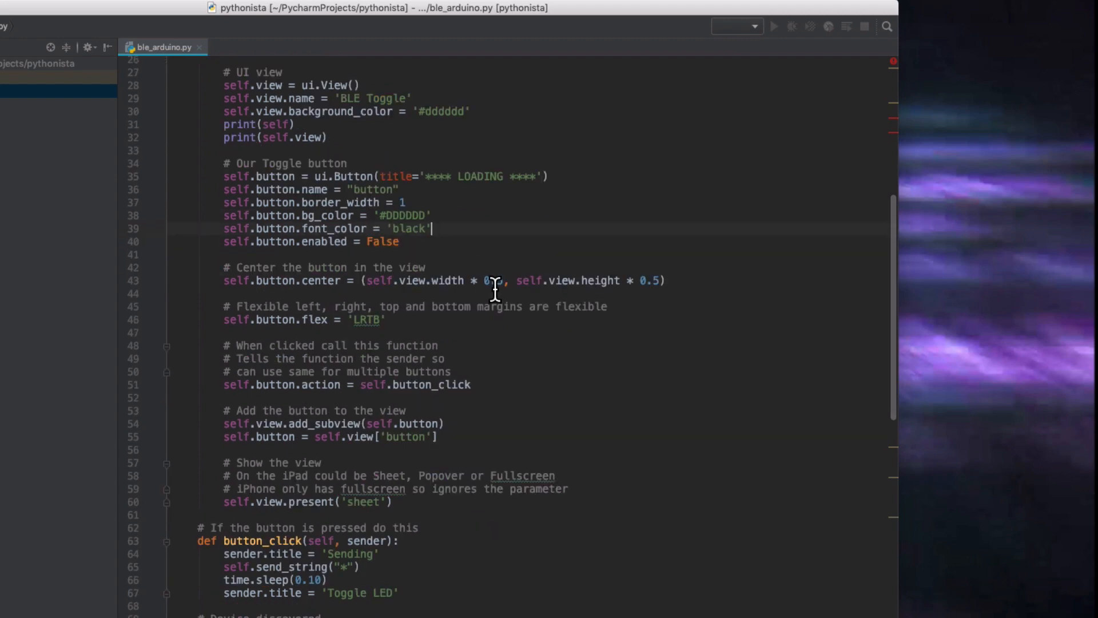
pyautogui.moveTo(494, 289)
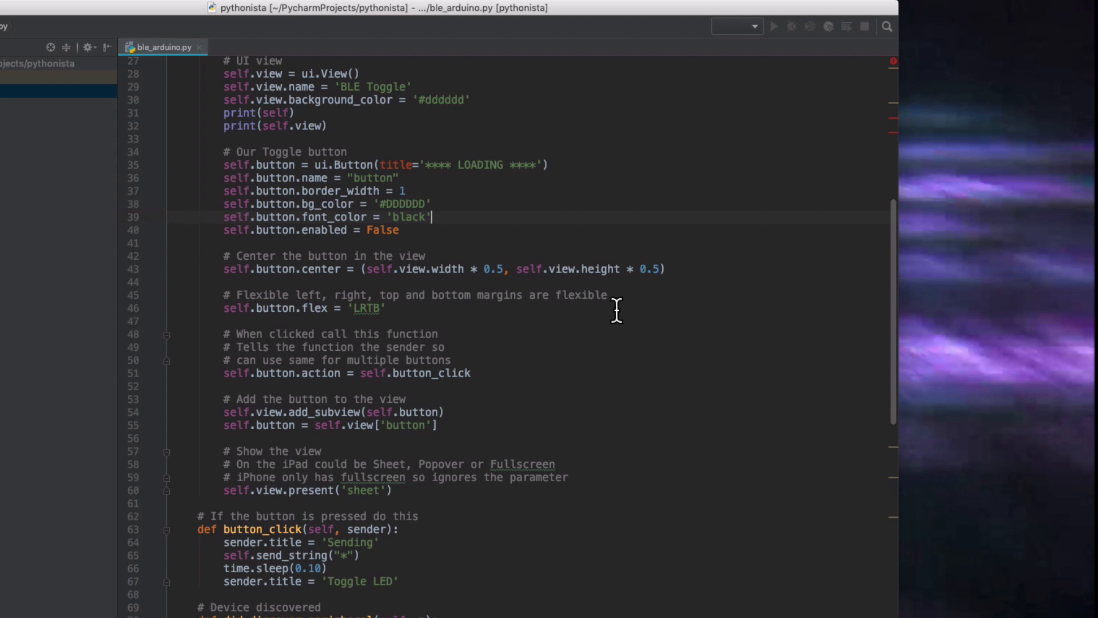
pyautogui.moveTo(817, 310)
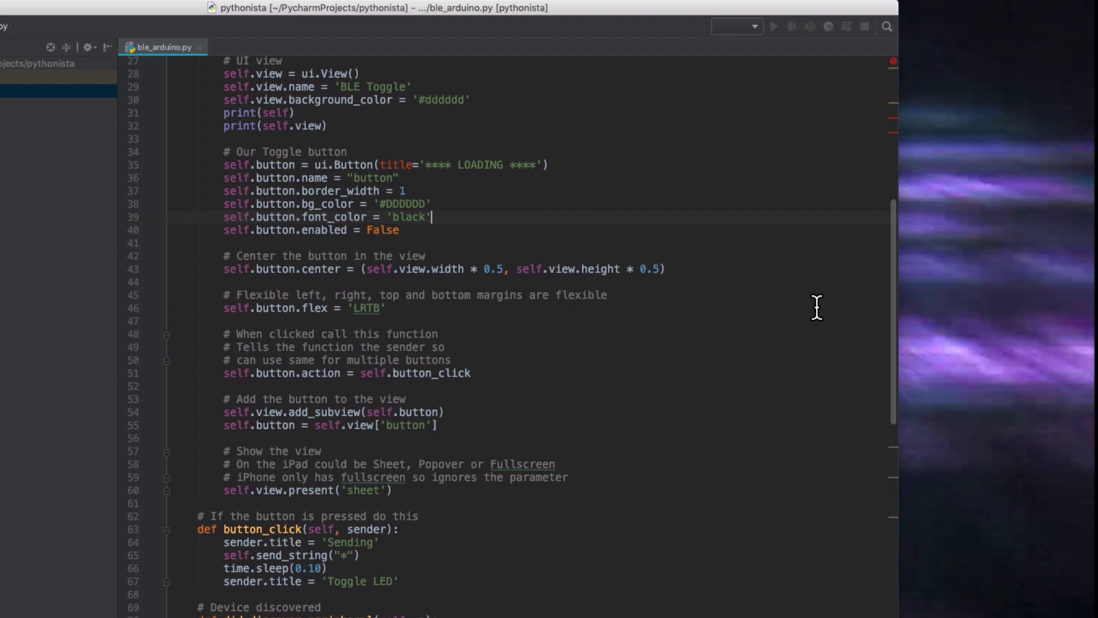
pyautogui.moveTo(602, 345)
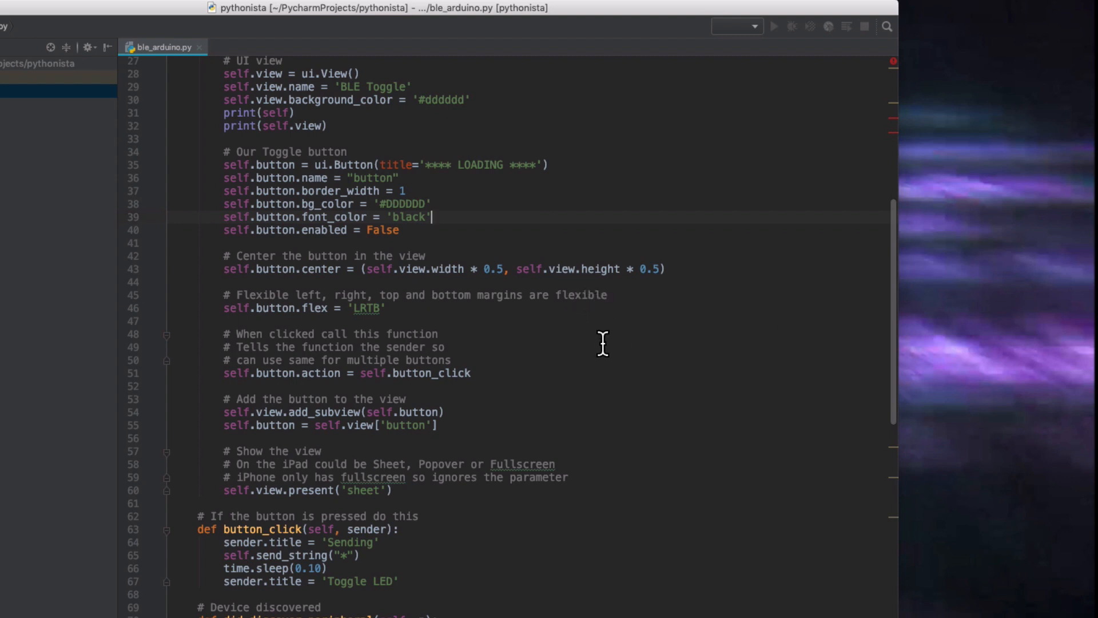
pyautogui.scroll(-3)
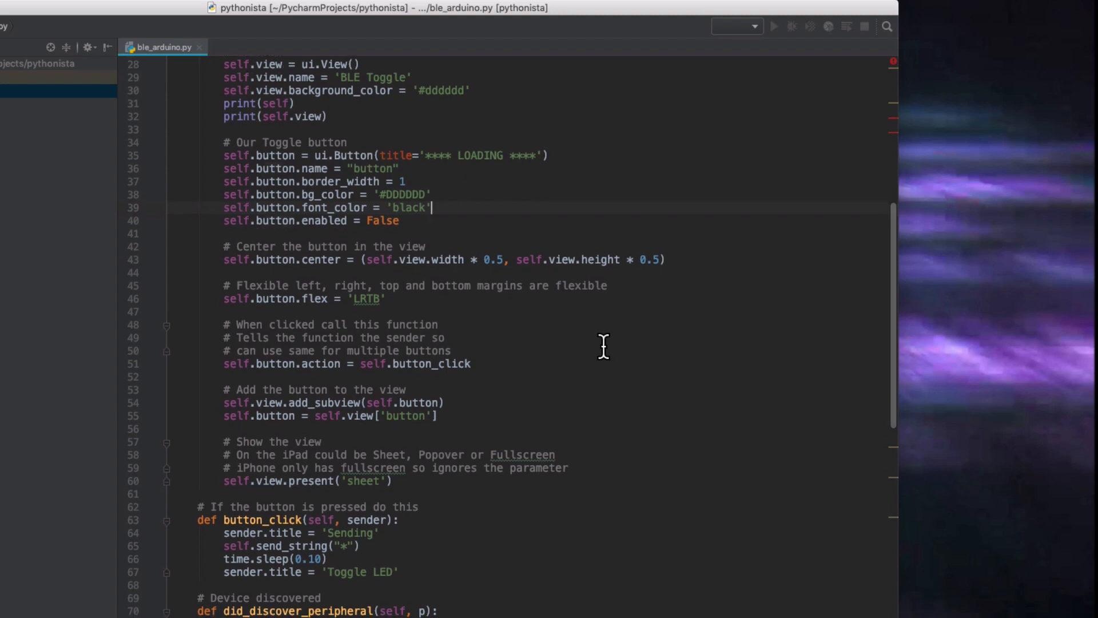
pyautogui.scroll(-3)
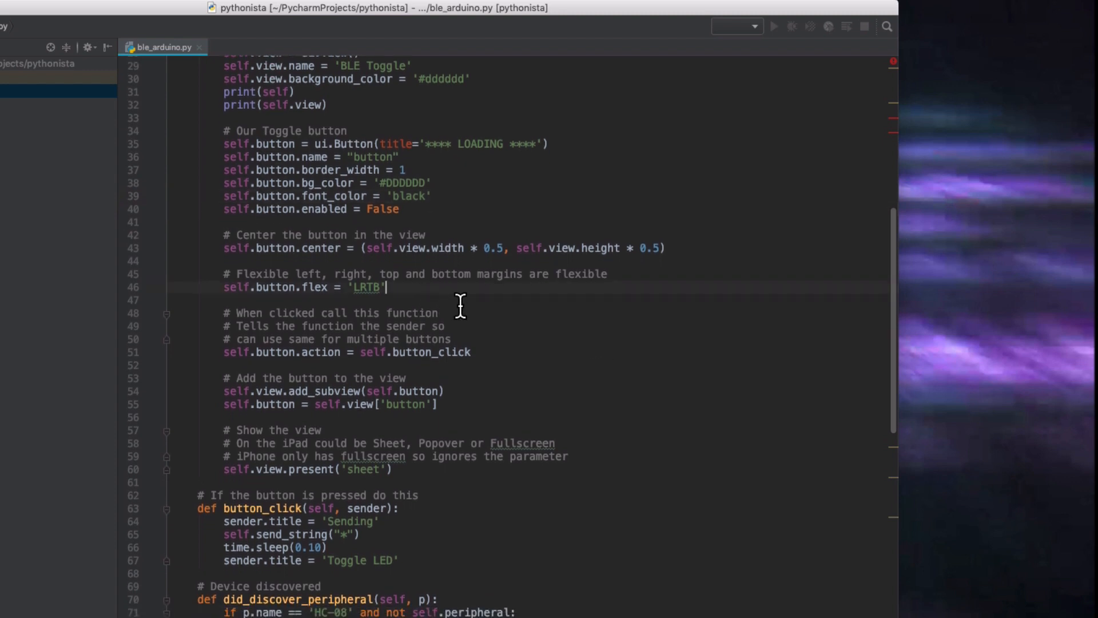
pyautogui.moveTo(492, 318)
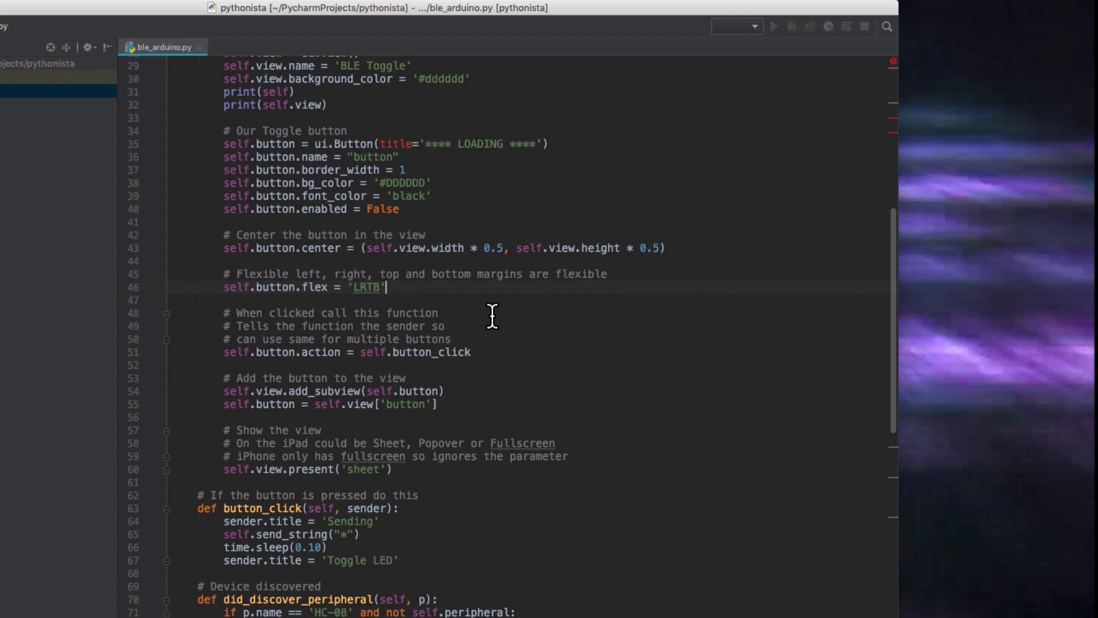
pyautogui.moveTo(432, 311)
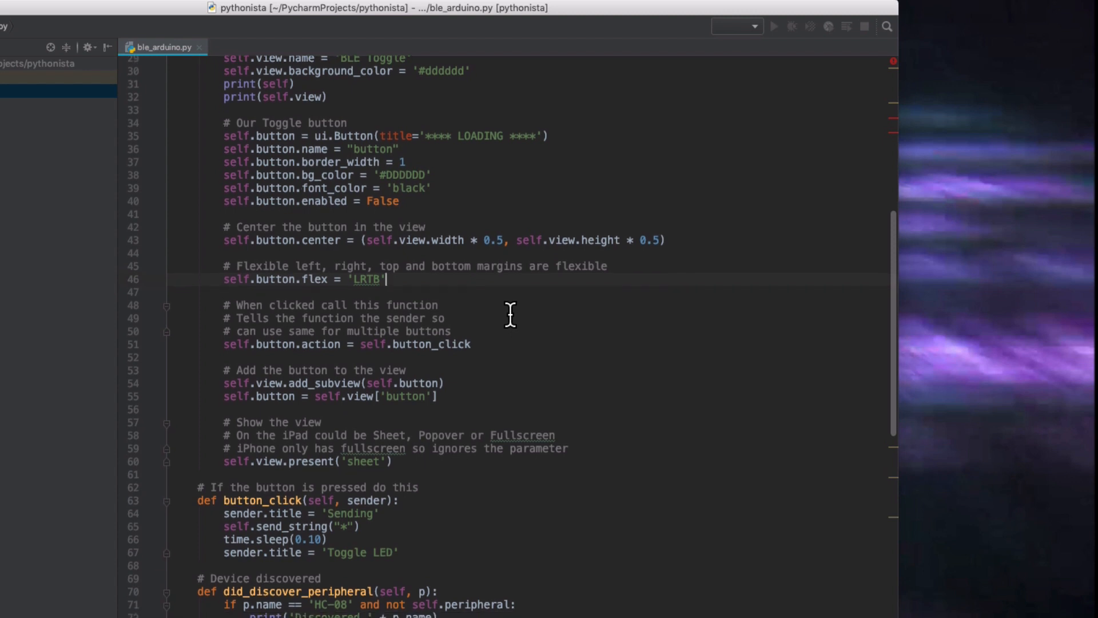
pyautogui.scroll(-3)
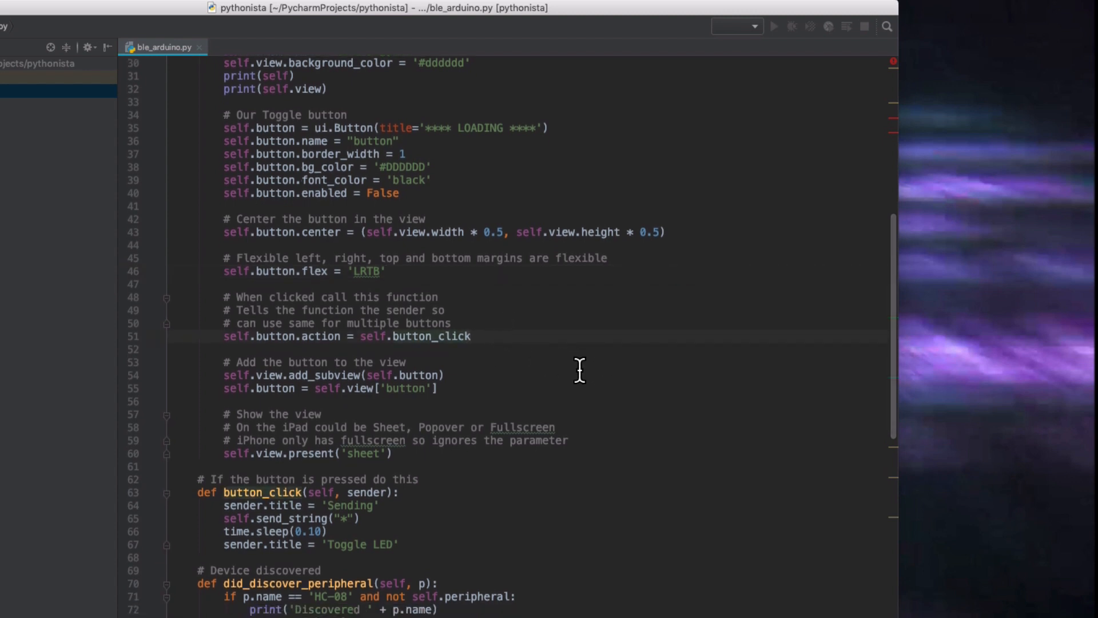
pyautogui.scroll(-3)
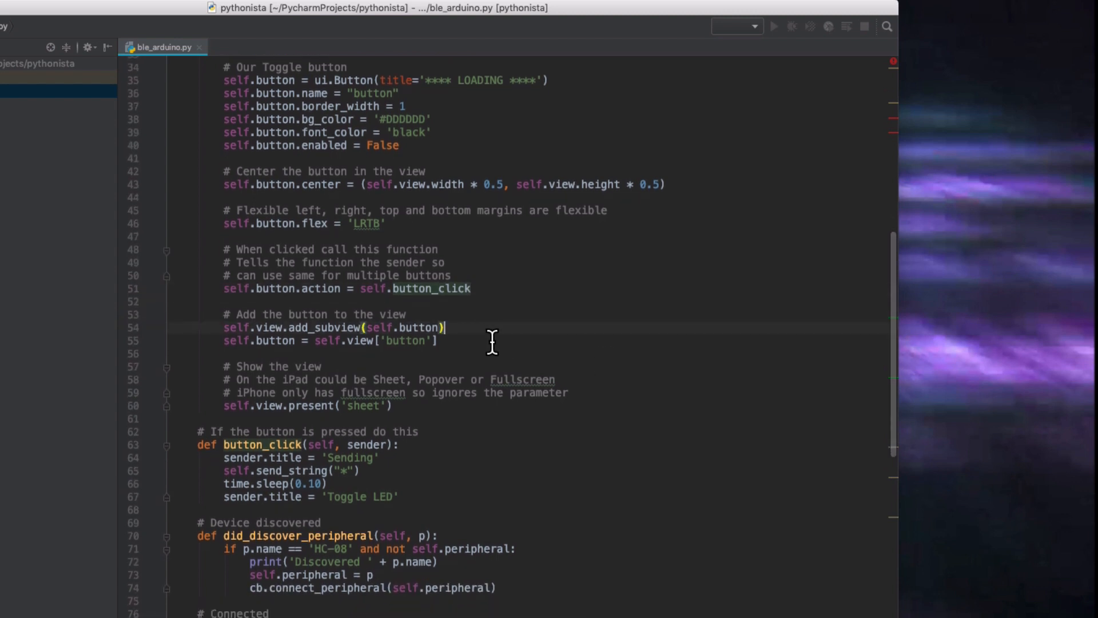
pyautogui.scroll(-3)
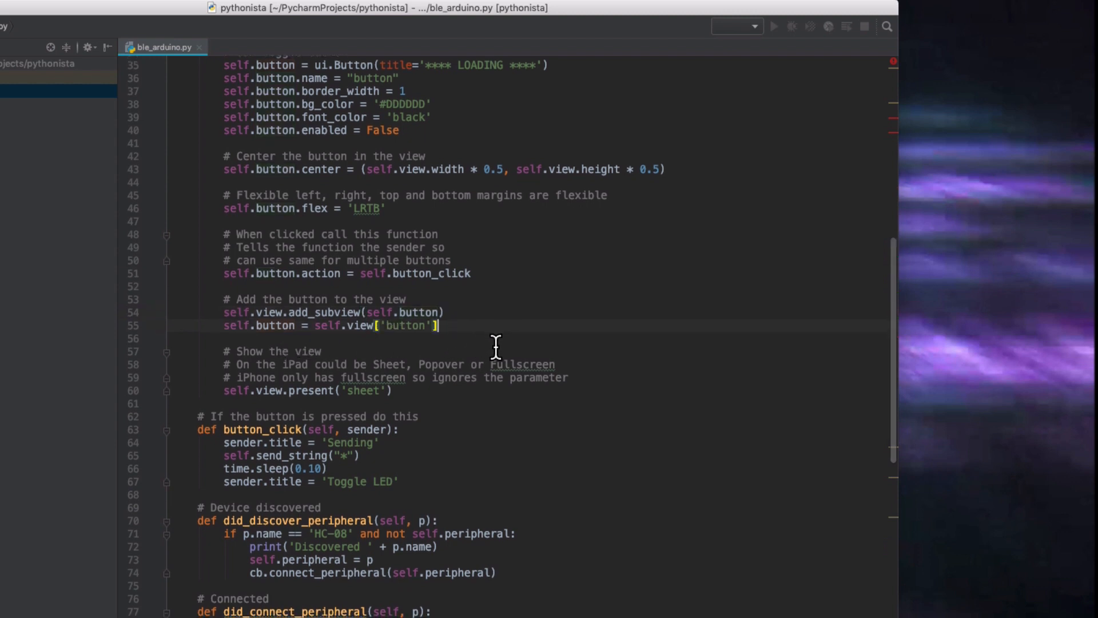
pyautogui.scroll(-3)
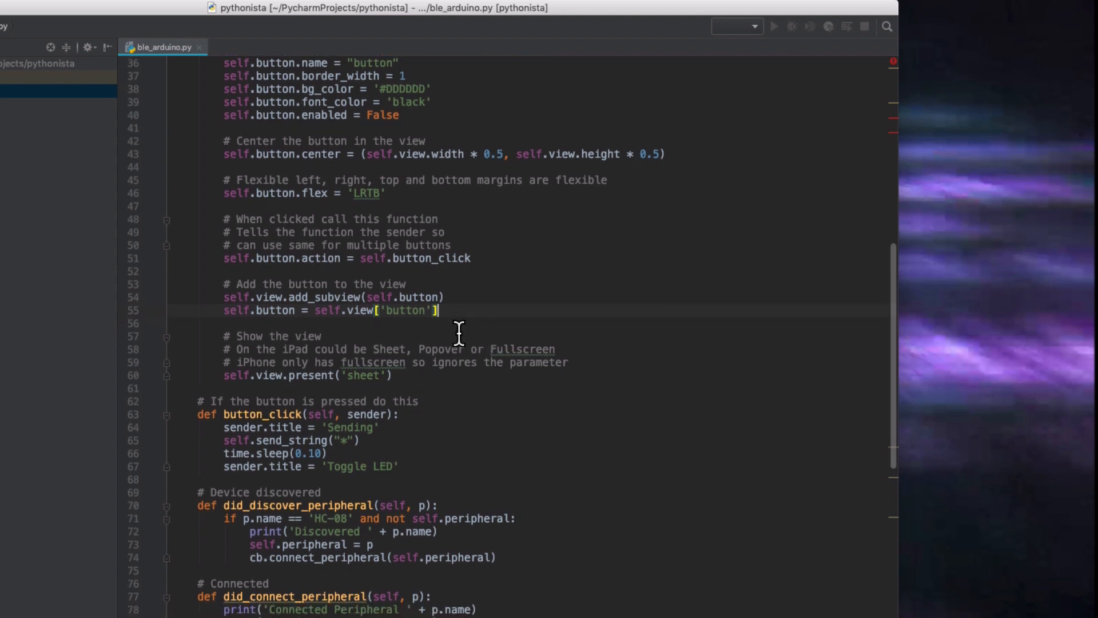
pyautogui.scroll(-3)
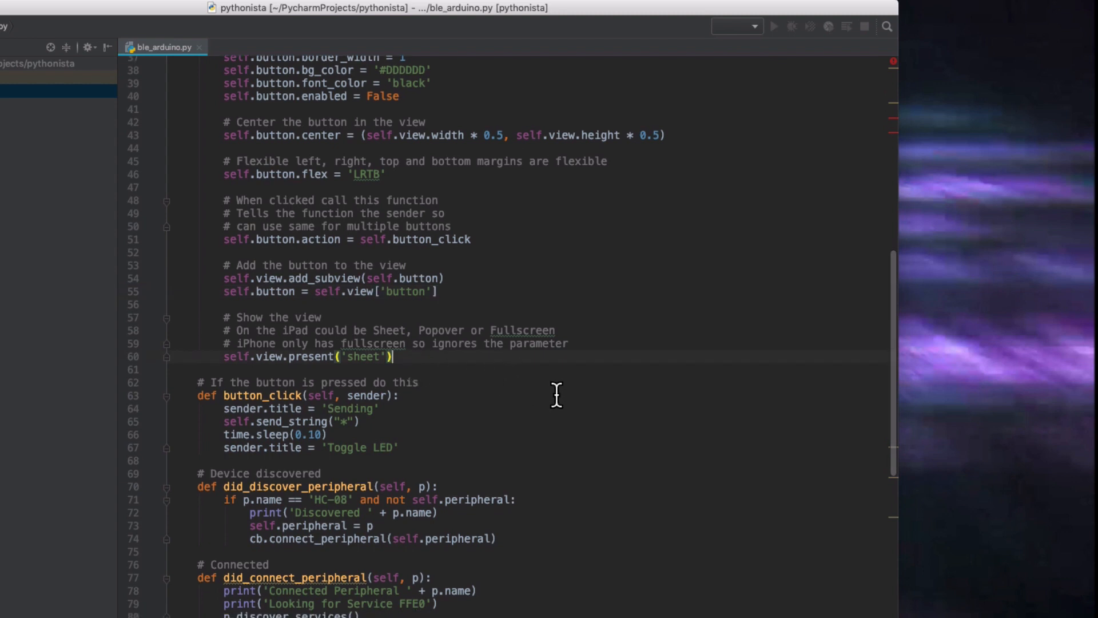
pyautogui.scroll(-3)
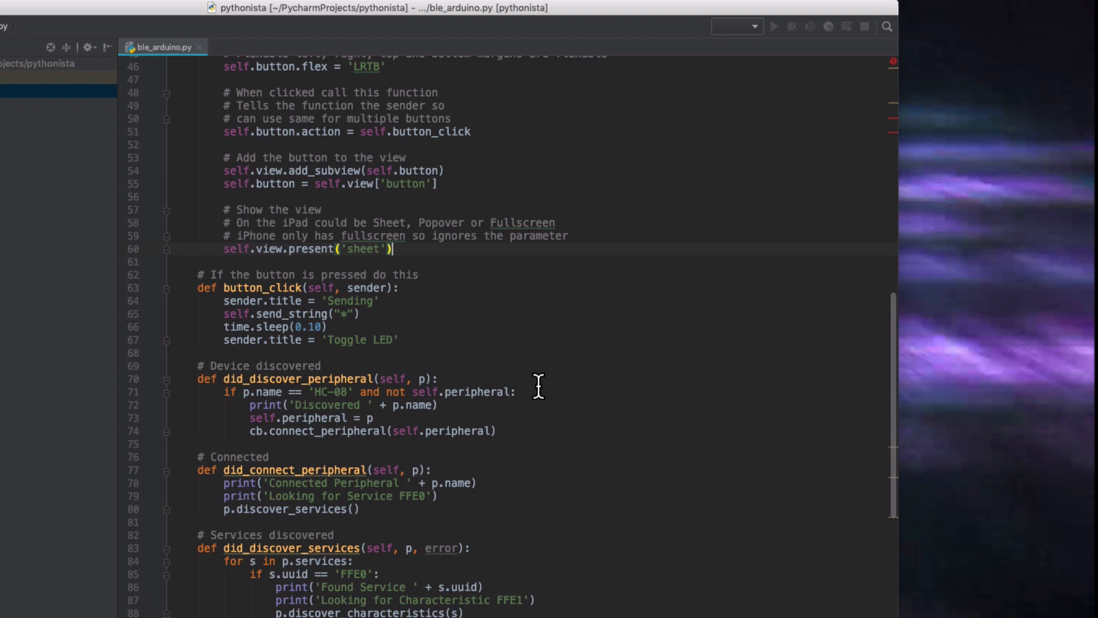
# Scroll to button_click and select its self parameter
pyautogui.scroll(-3)
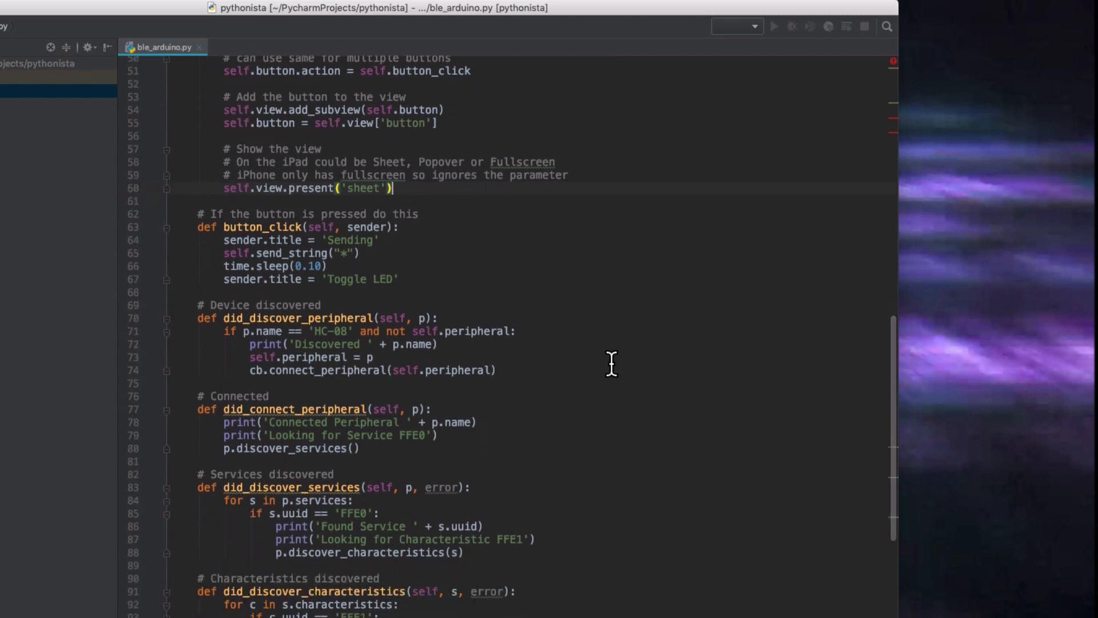
pyautogui.moveTo(434, 257)
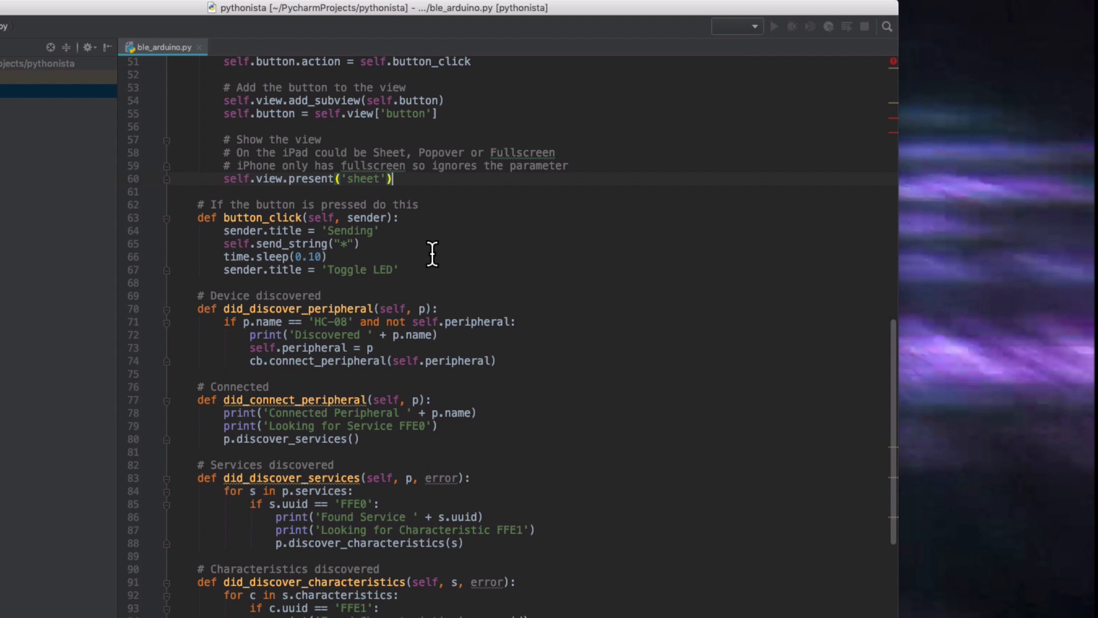
pyautogui.doubleClick(365, 217)
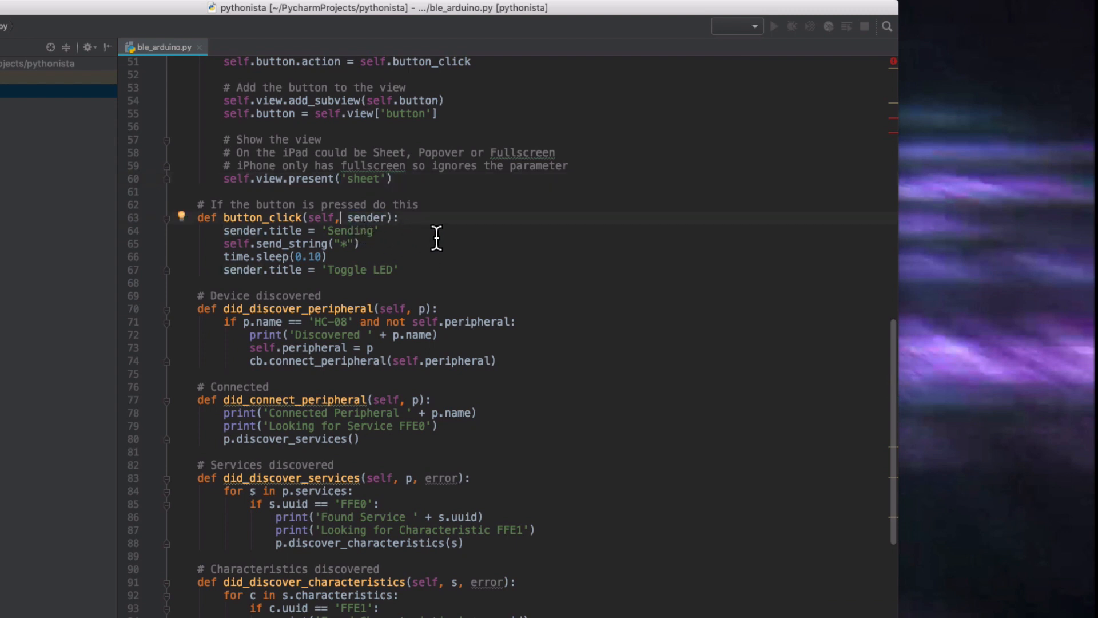
pyautogui.moveTo(417, 244)
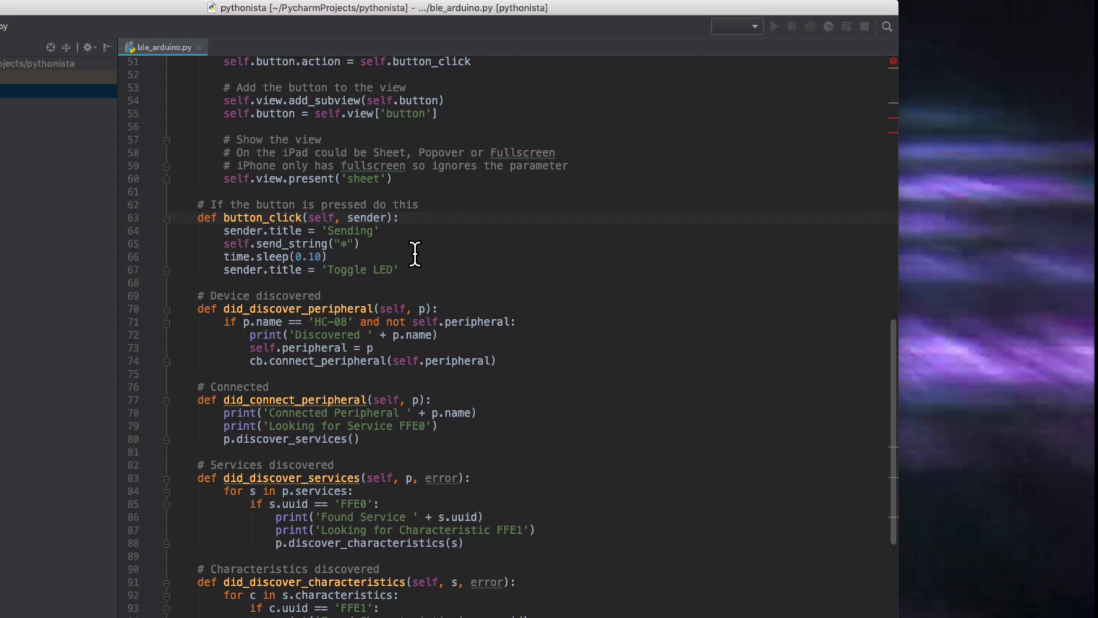
pyautogui.moveTo(299, 244)
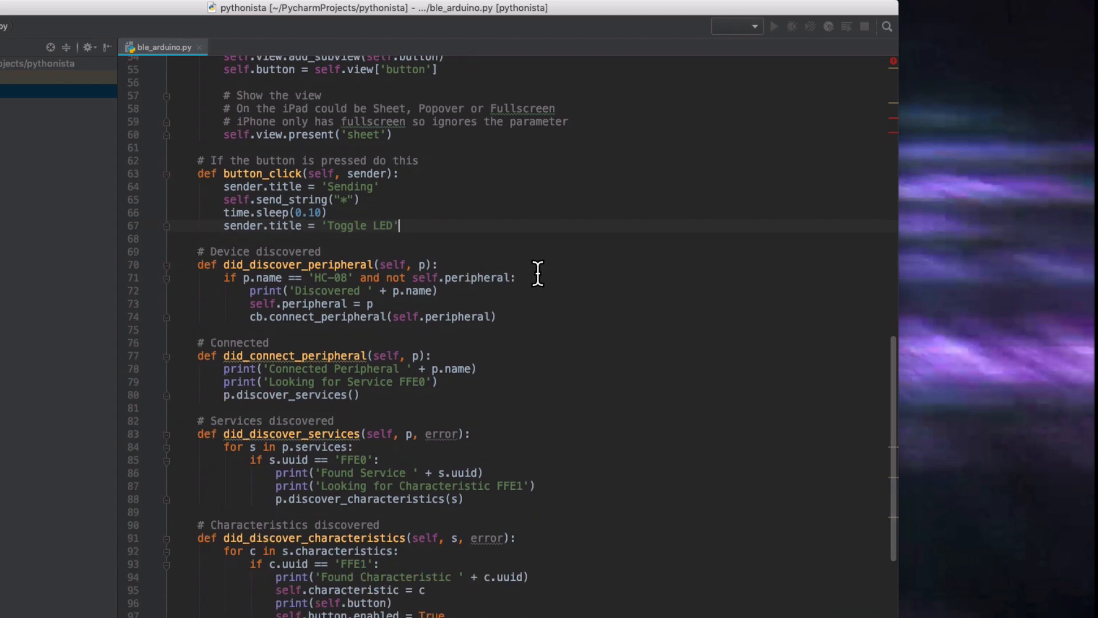
pyautogui.moveTo(503, 250)
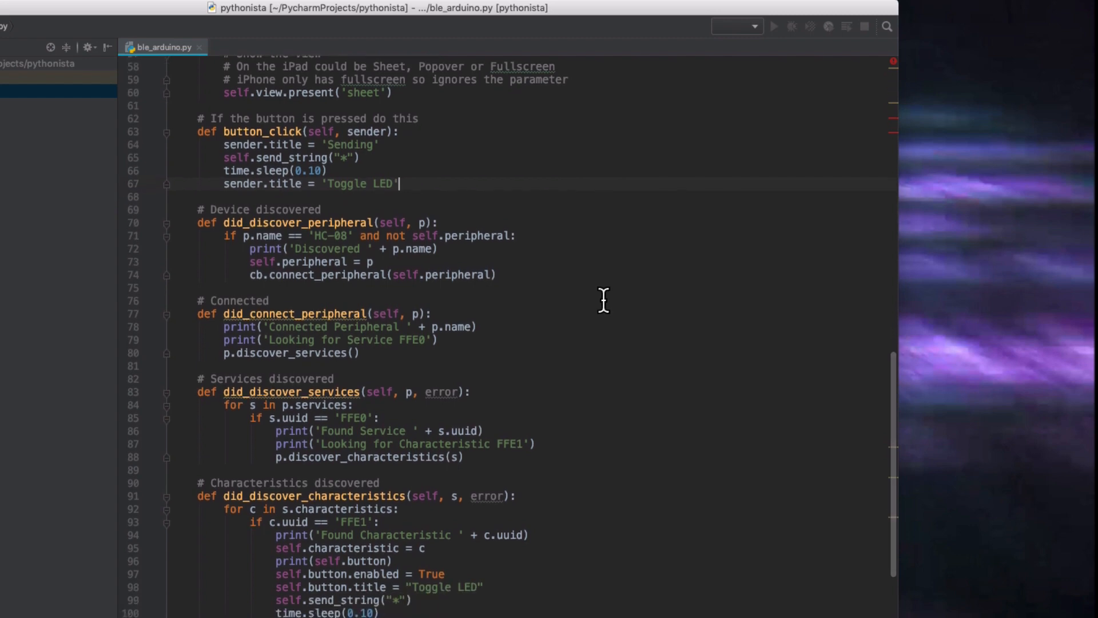
# Scroll past did_connect_peripheral and did_discover_services to send_string and the initialization code
pyautogui.scroll(-3)
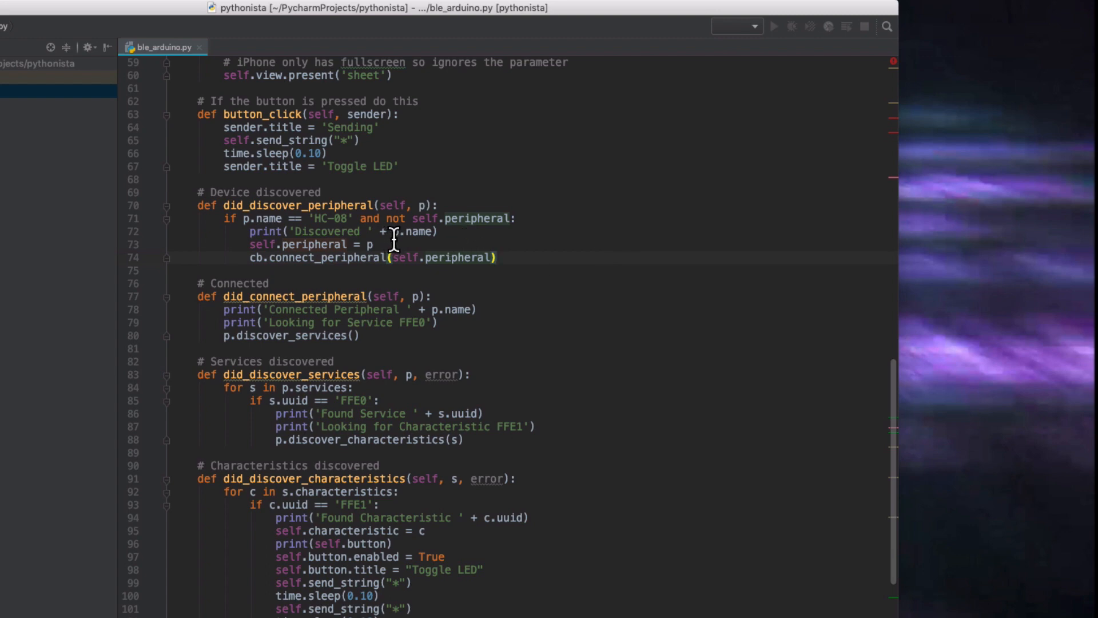
pyautogui.moveTo(501, 248)
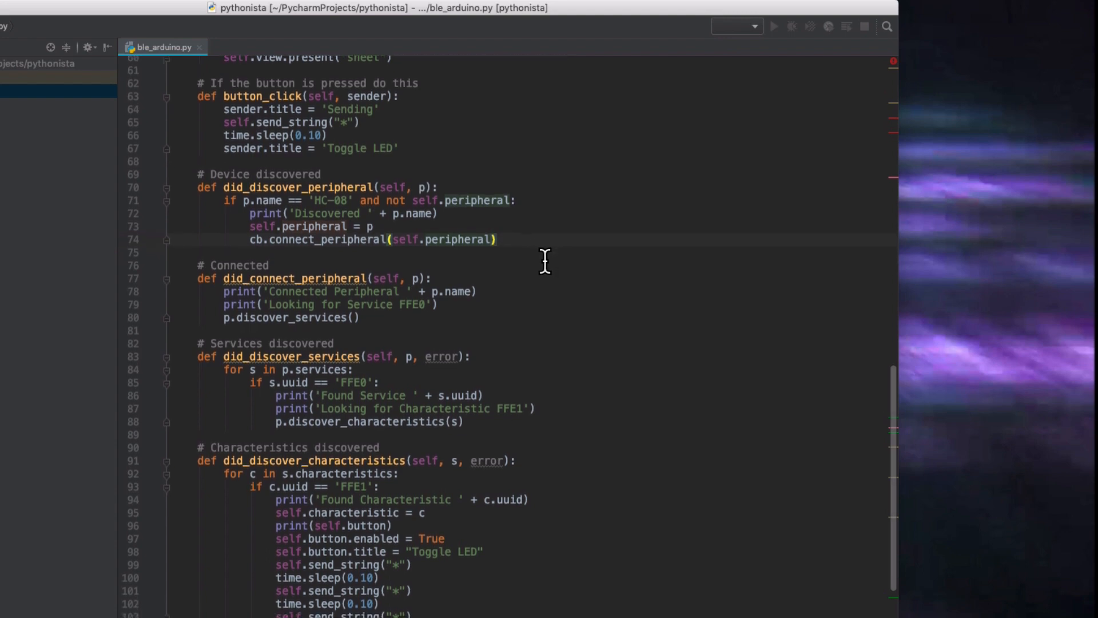
pyautogui.scroll(-3)
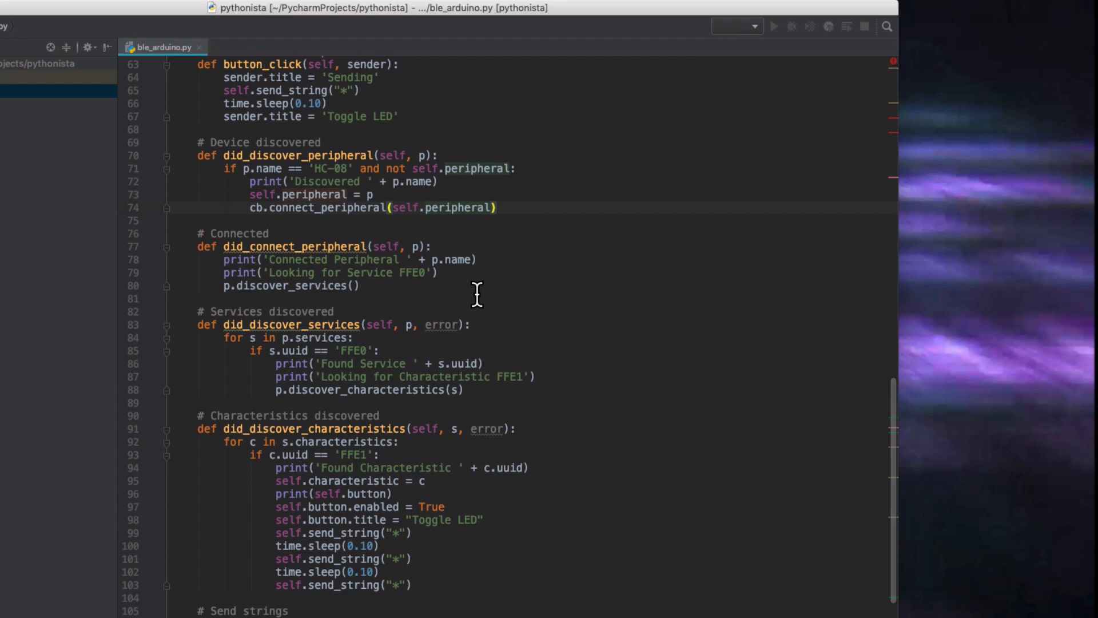
pyautogui.moveTo(466, 293)
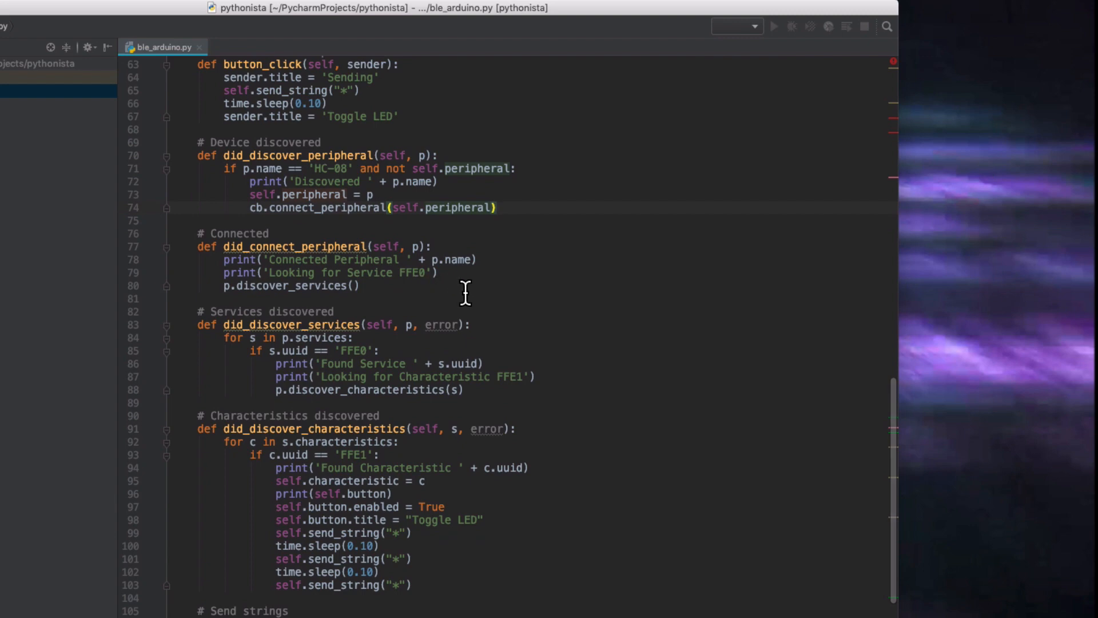
pyautogui.scroll(-3)
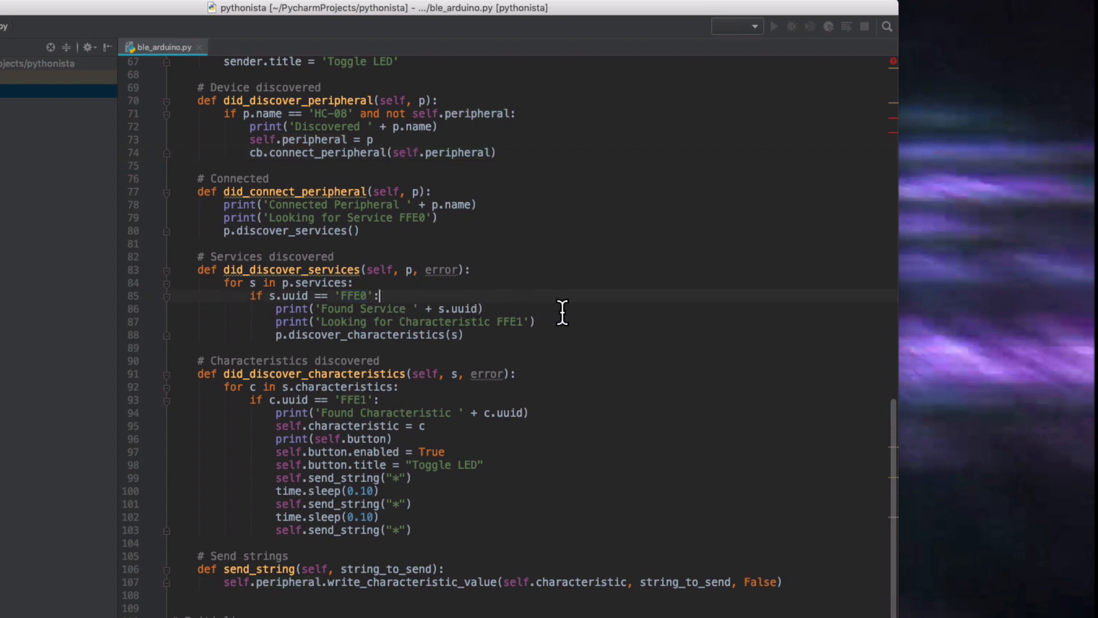
pyautogui.scroll(-3)
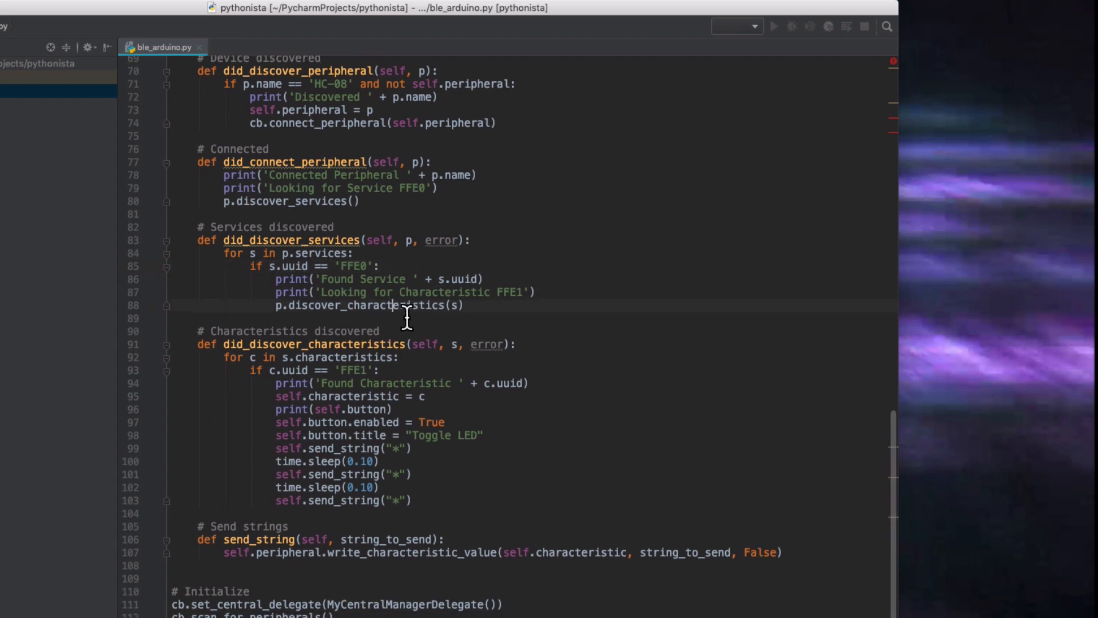
pyautogui.scroll(-3)
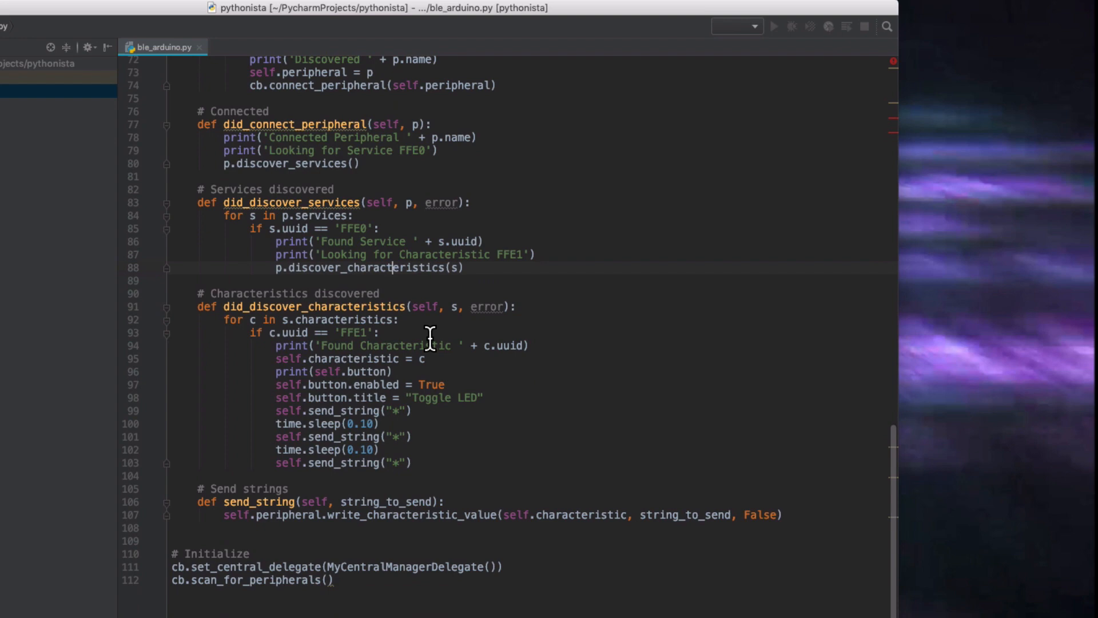
pyautogui.moveTo(545, 359)
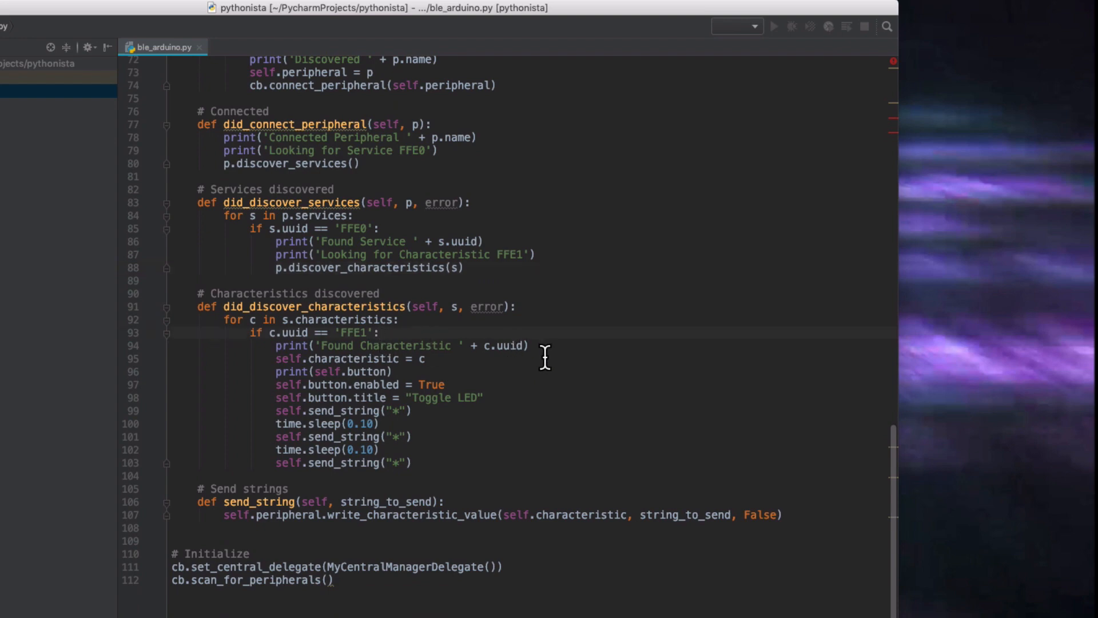
pyautogui.moveTo(455, 350)
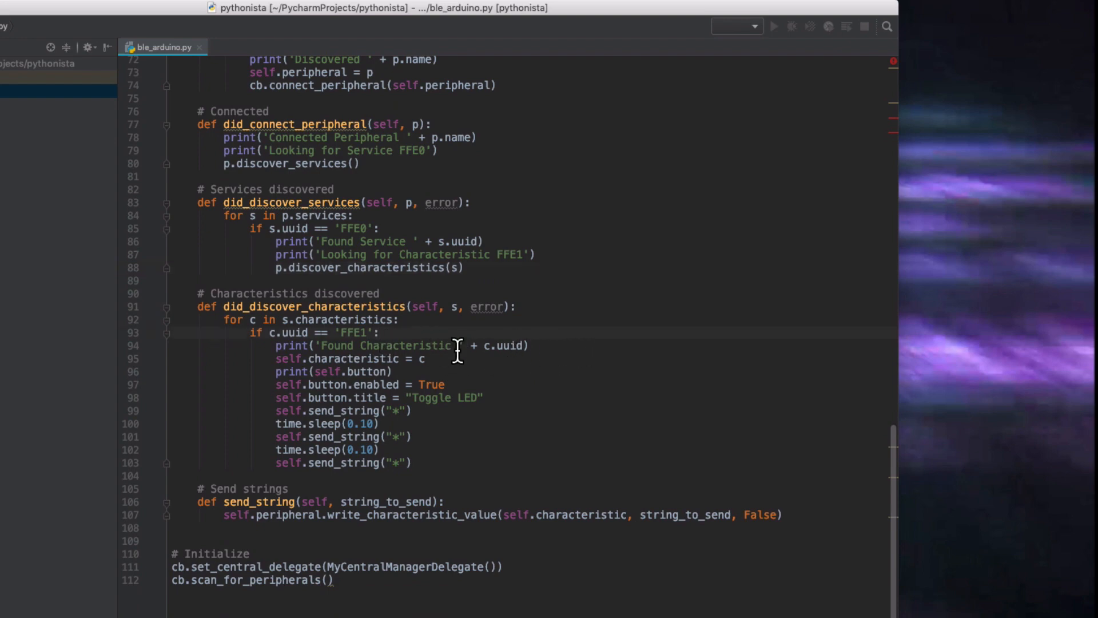
pyautogui.moveTo(497, 386)
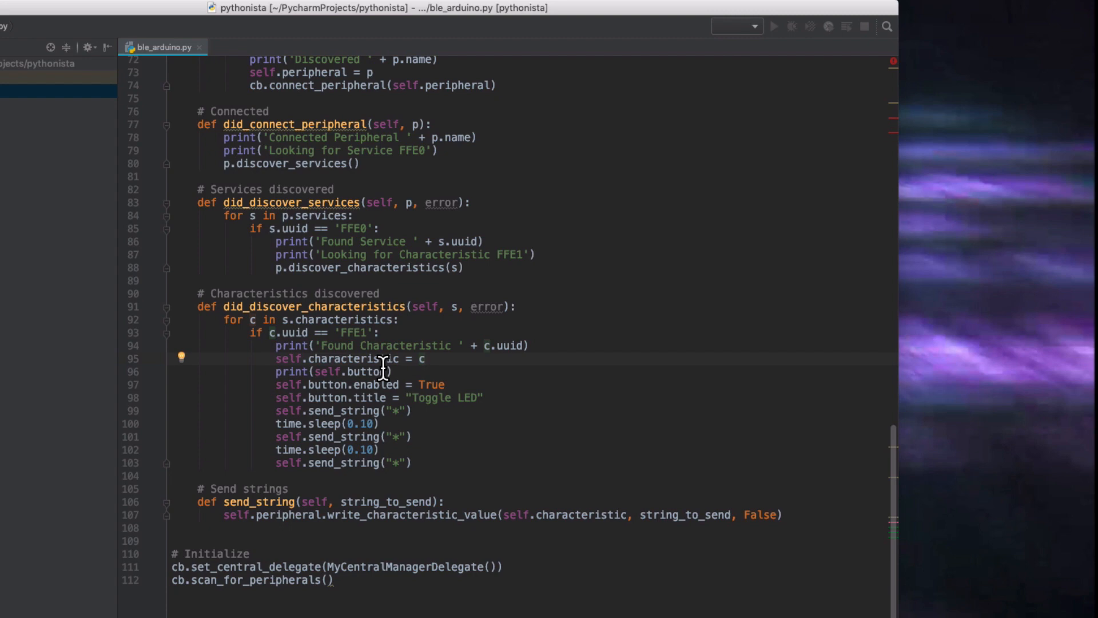
pyautogui.doubleClick(342, 358)
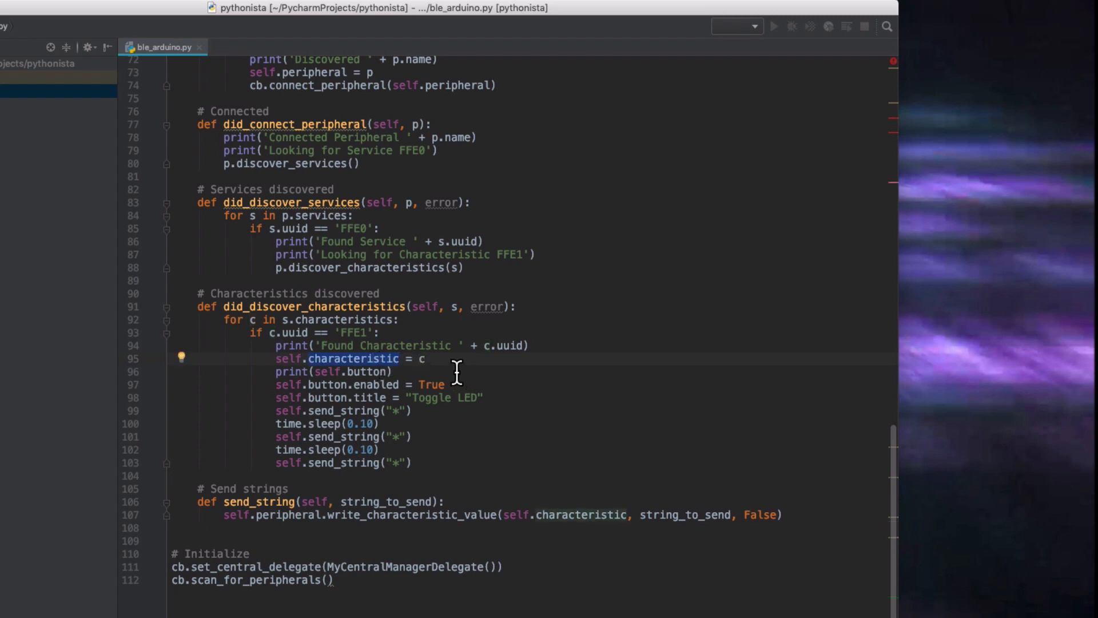
pyautogui.click(483, 398)
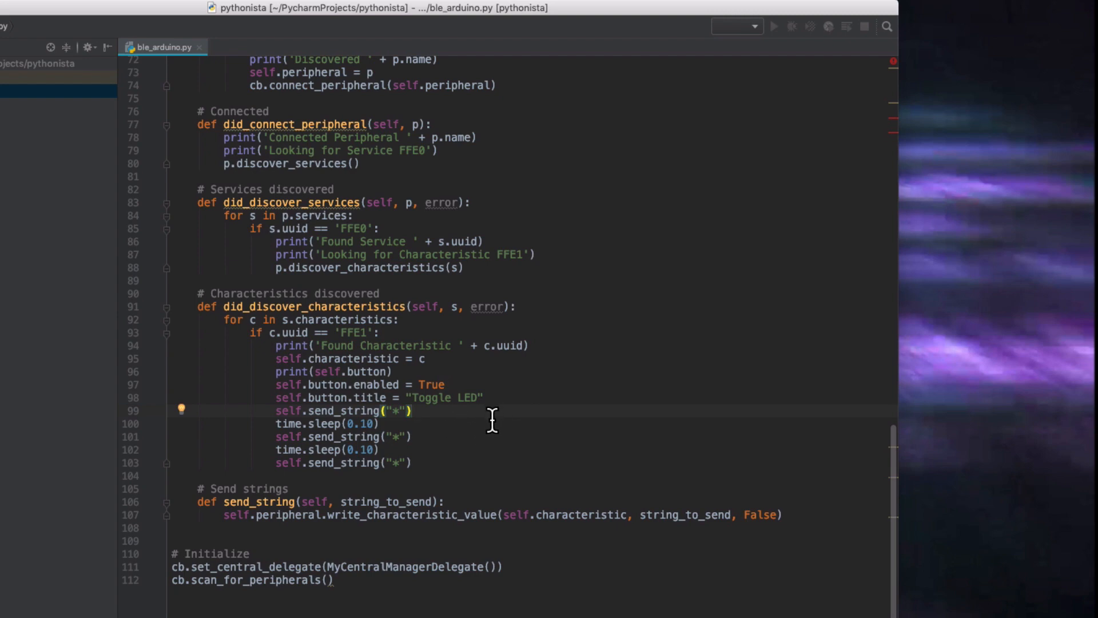
pyautogui.moveTo(461, 439)
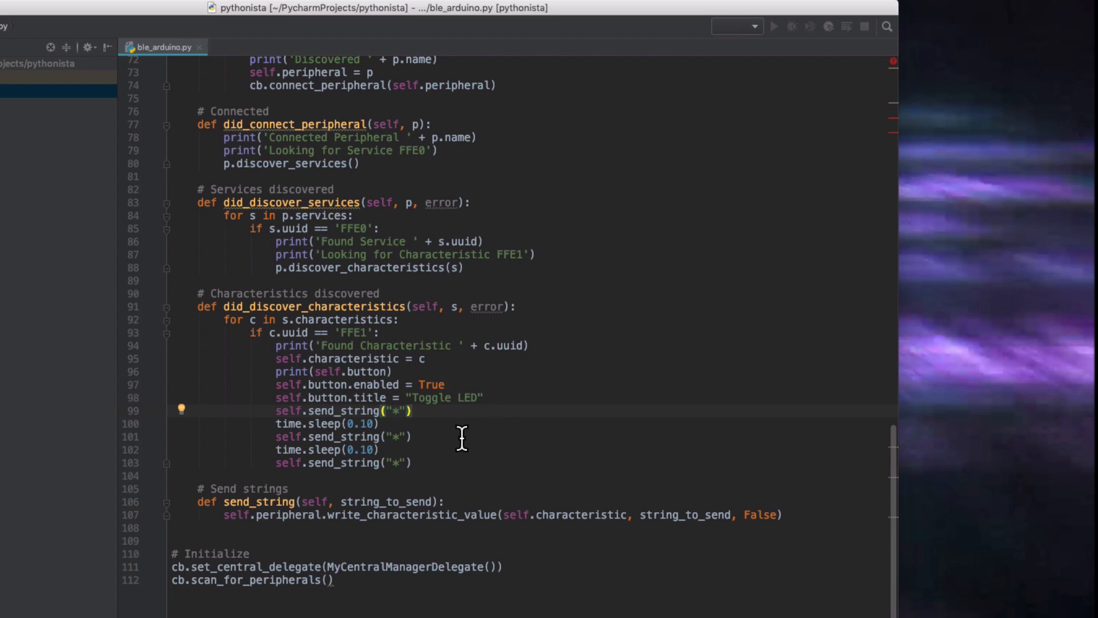
pyautogui.moveTo(435, 437)
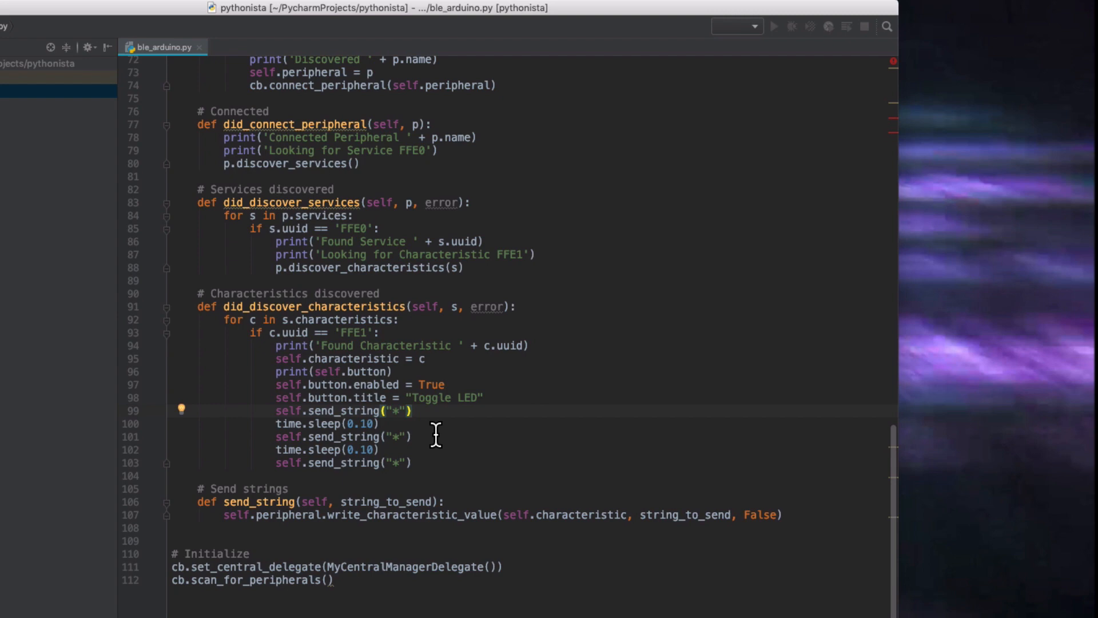
pyautogui.moveTo(434, 437)
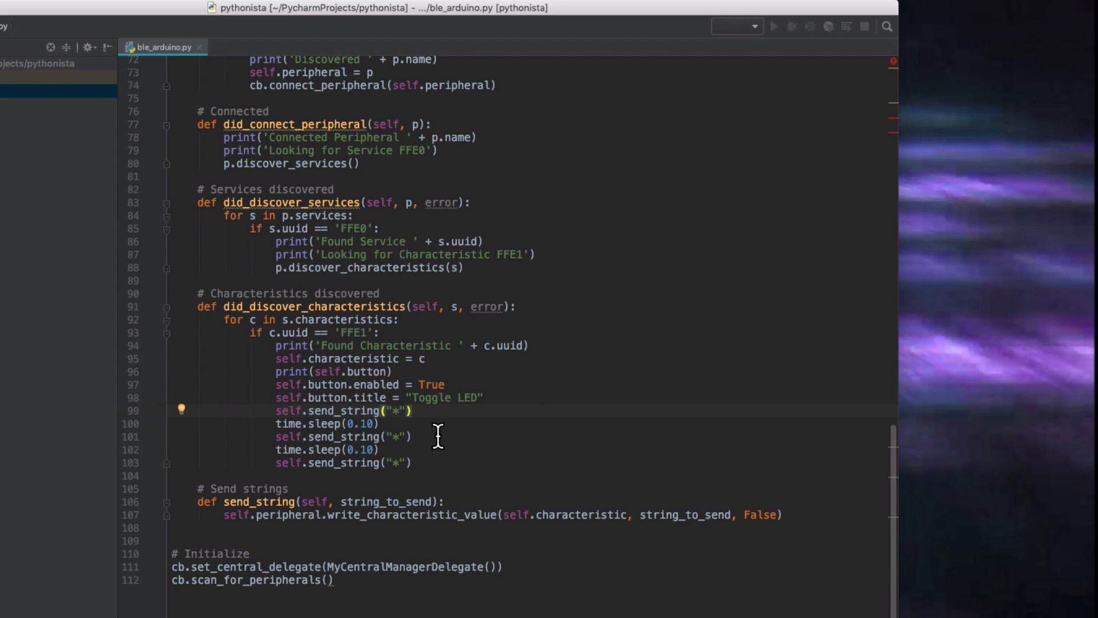
pyautogui.moveTo(456, 438)
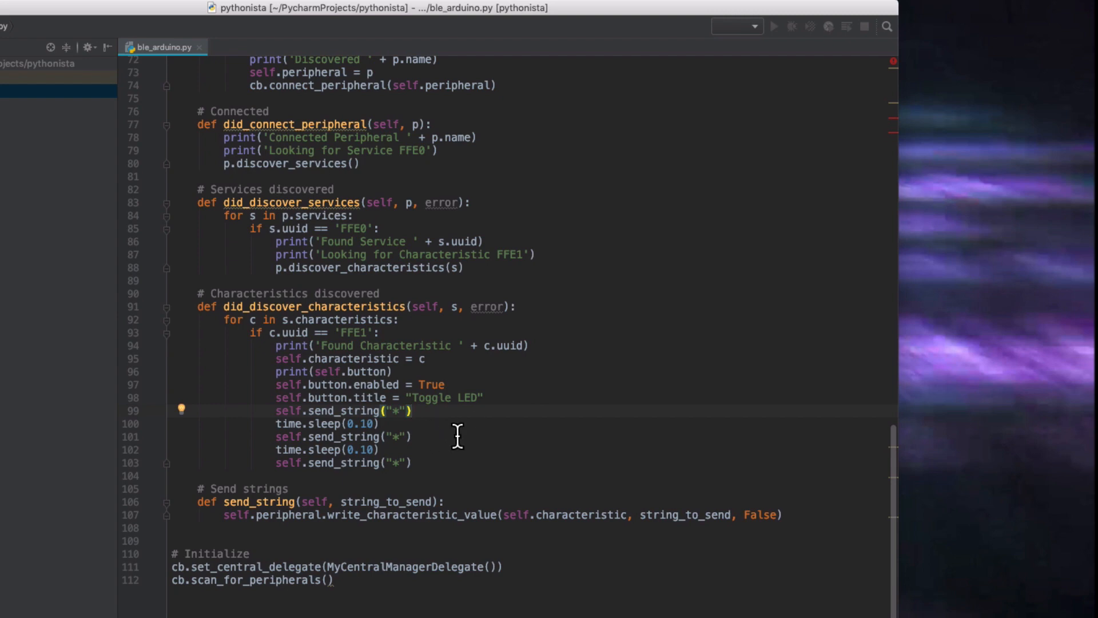
pyautogui.moveTo(437, 447)
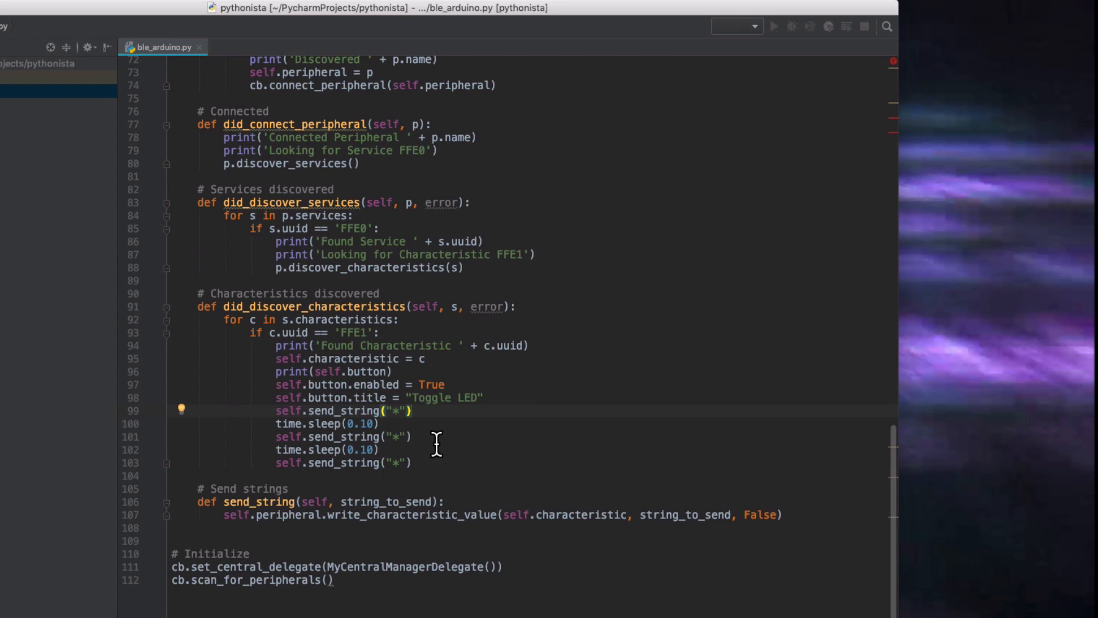
pyautogui.moveTo(478, 456)
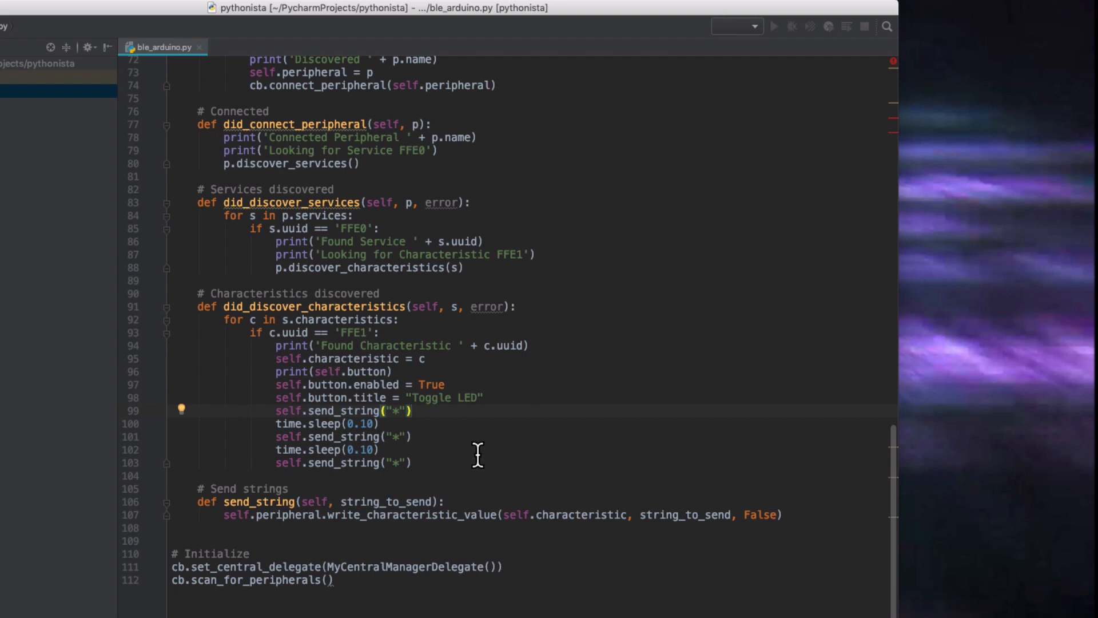
pyautogui.moveTo(469, 530)
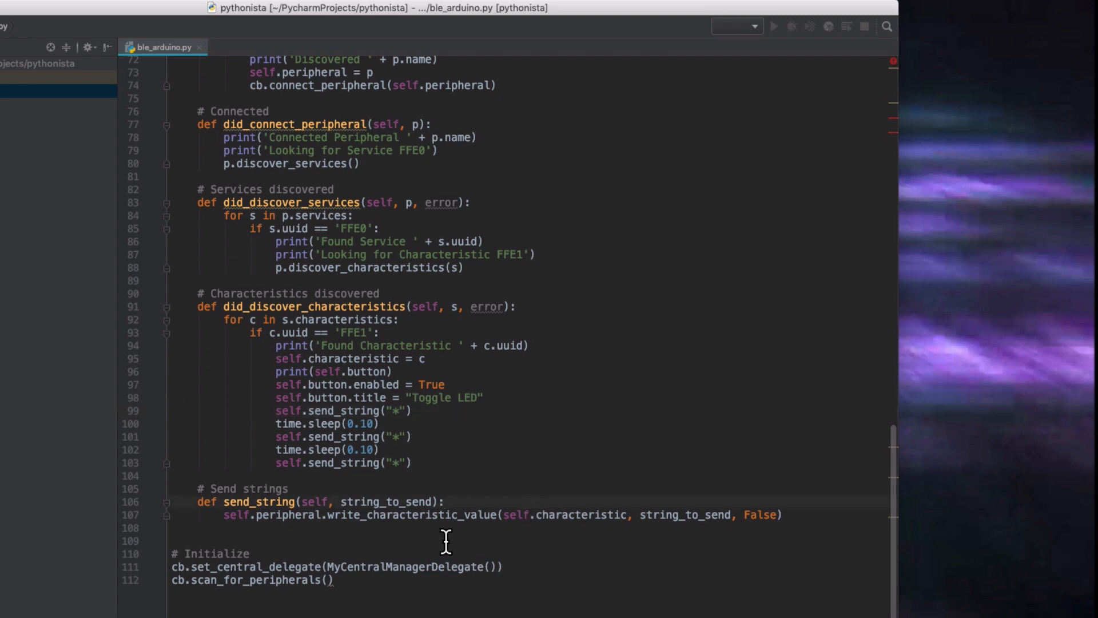
pyautogui.moveTo(324, 401)
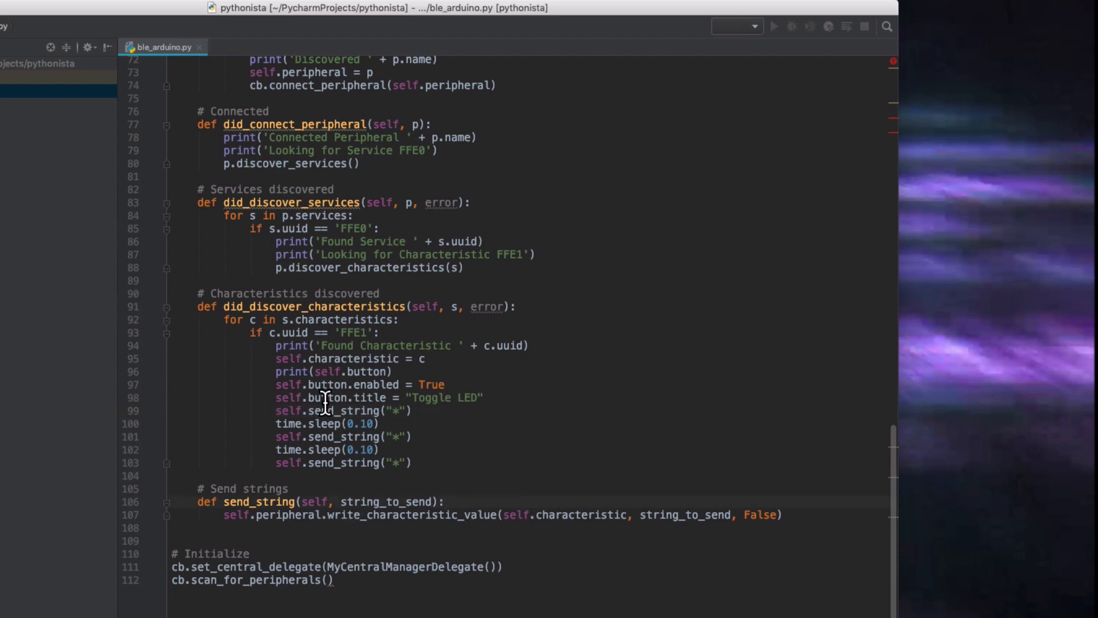
pyautogui.moveTo(338, 534)
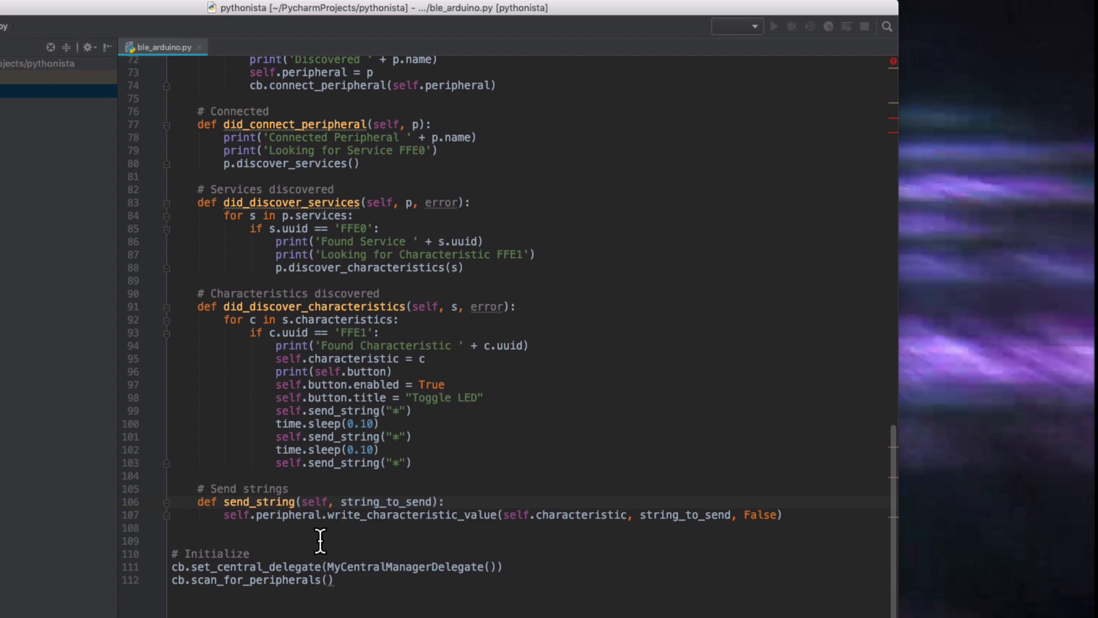
pyautogui.doubleClick(287, 514)
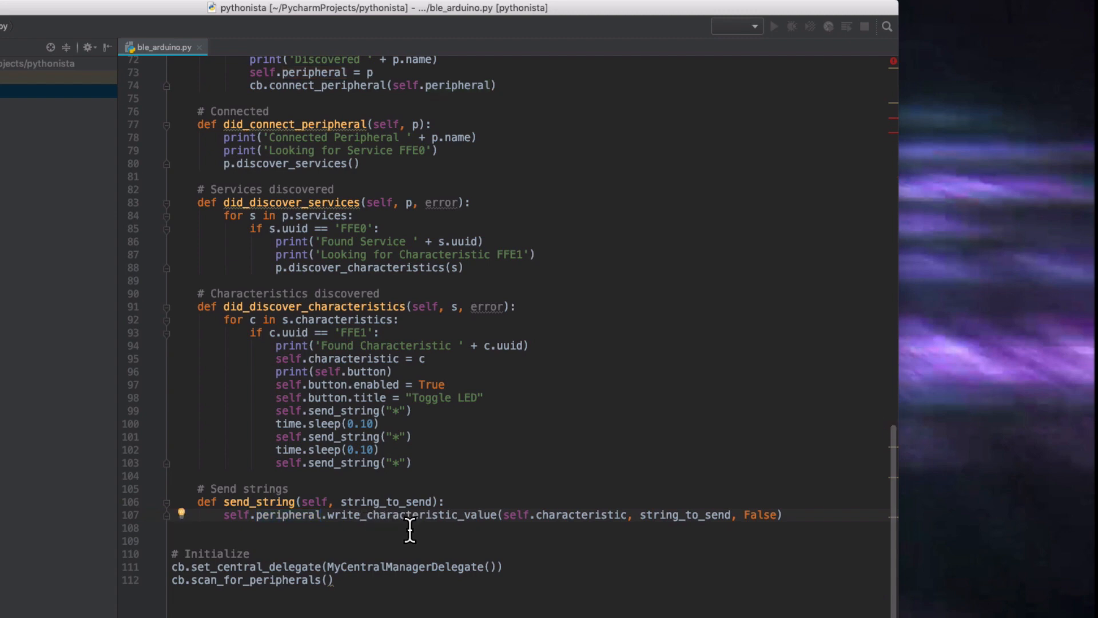
pyautogui.moveTo(517, 550)
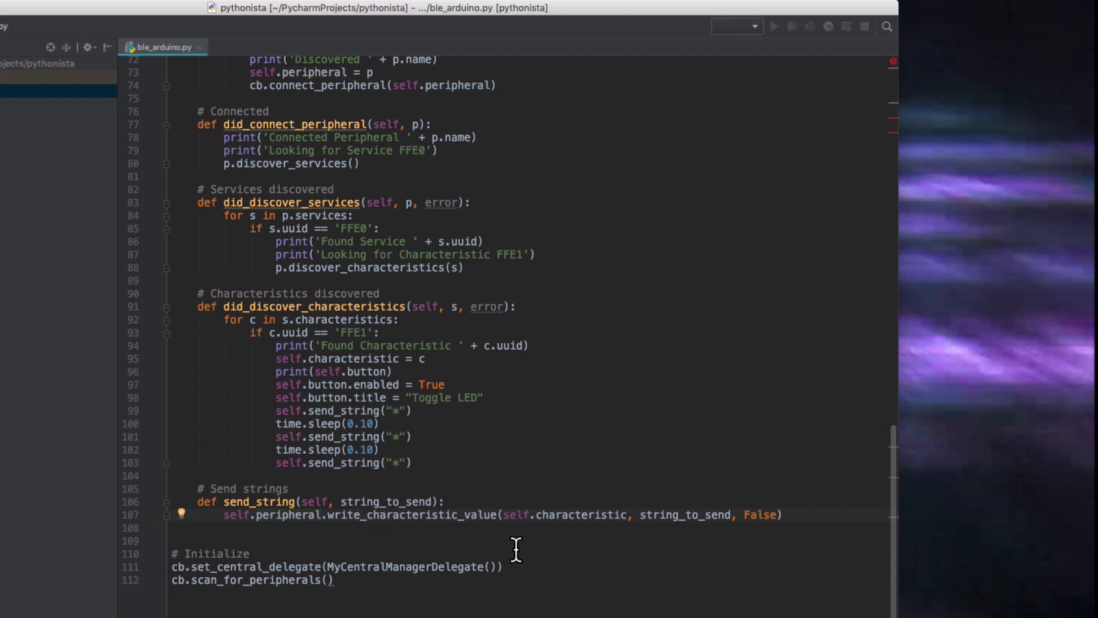
pyautogui.moveTo(696, 529)
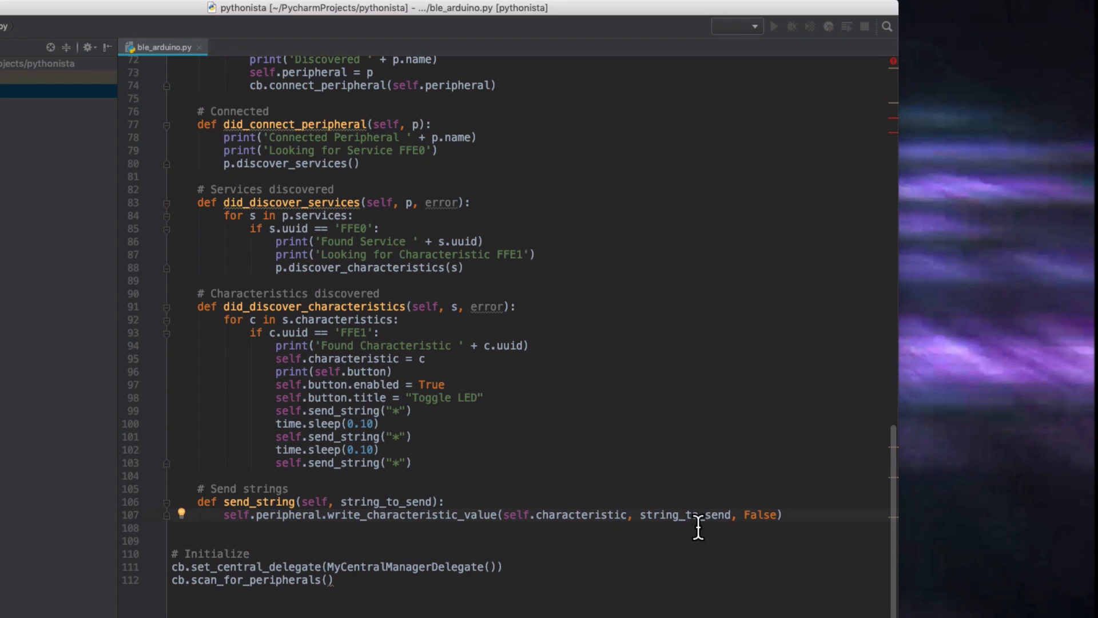
pyautogui.doubleClick(685, 514)
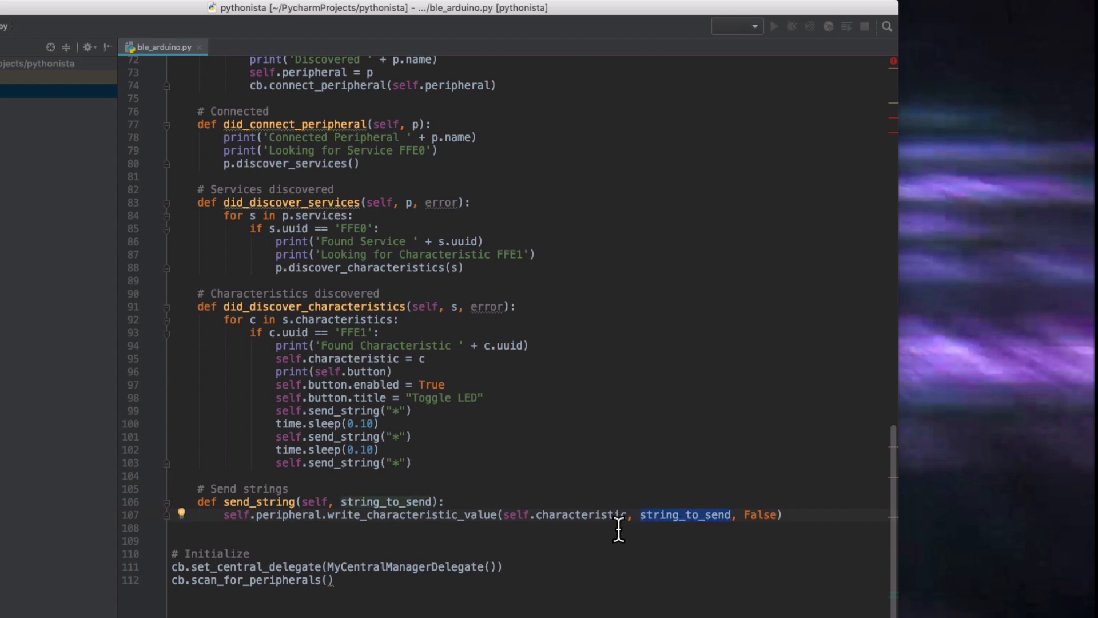